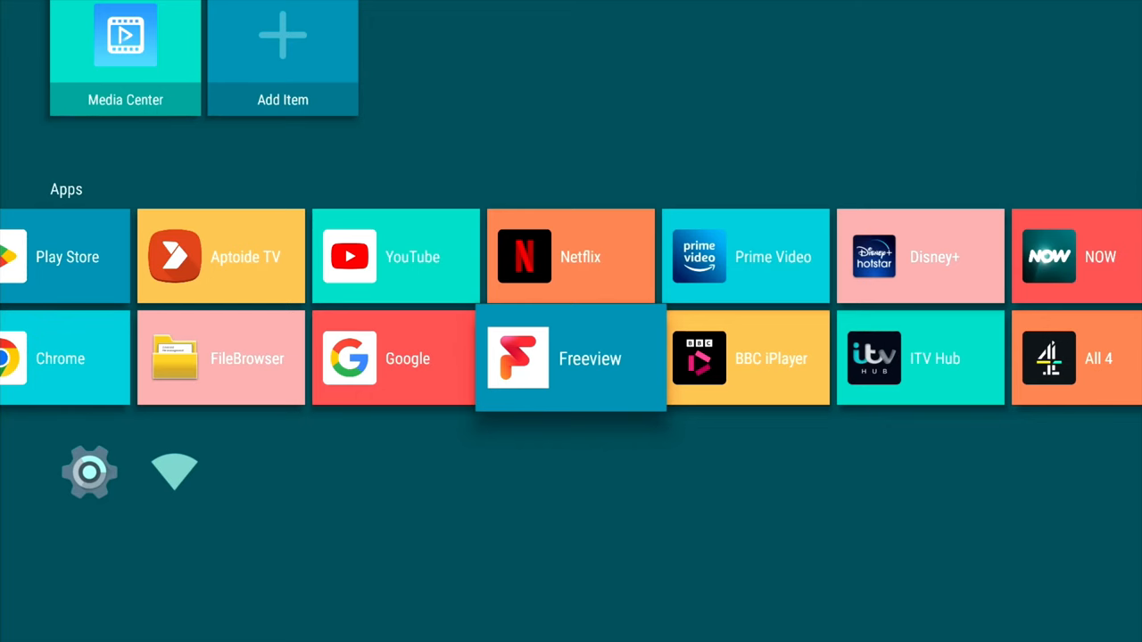
pyautogui.moveTo(695, 465)
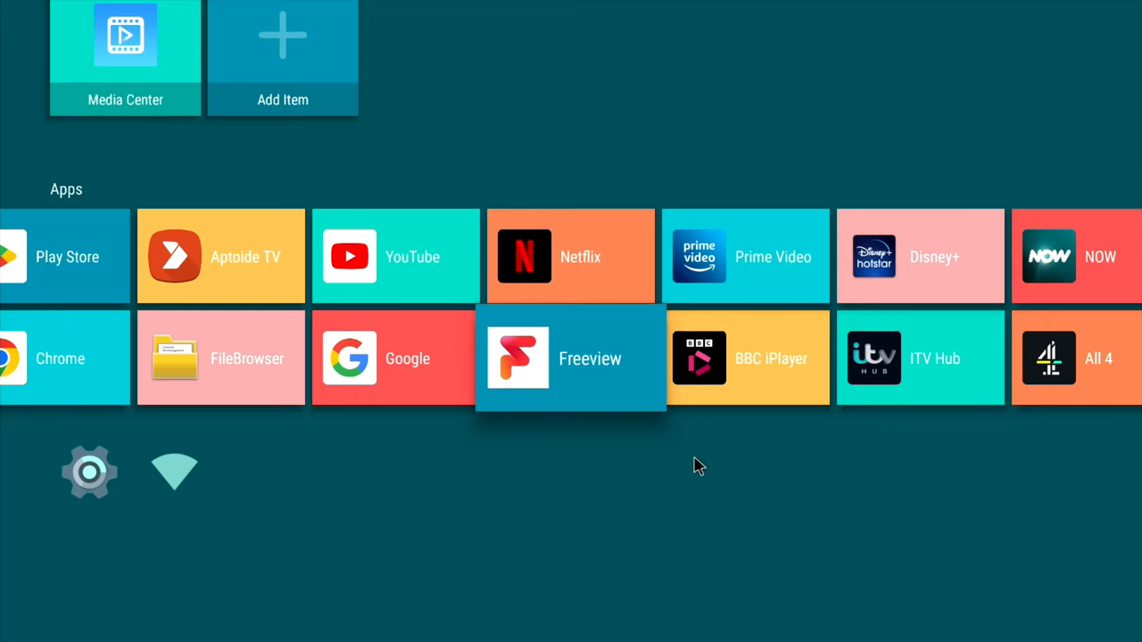
# Step: Launch Freeview Play and briefly start the BBC One programme For Love or Money
pyautogui.click(571, 357)
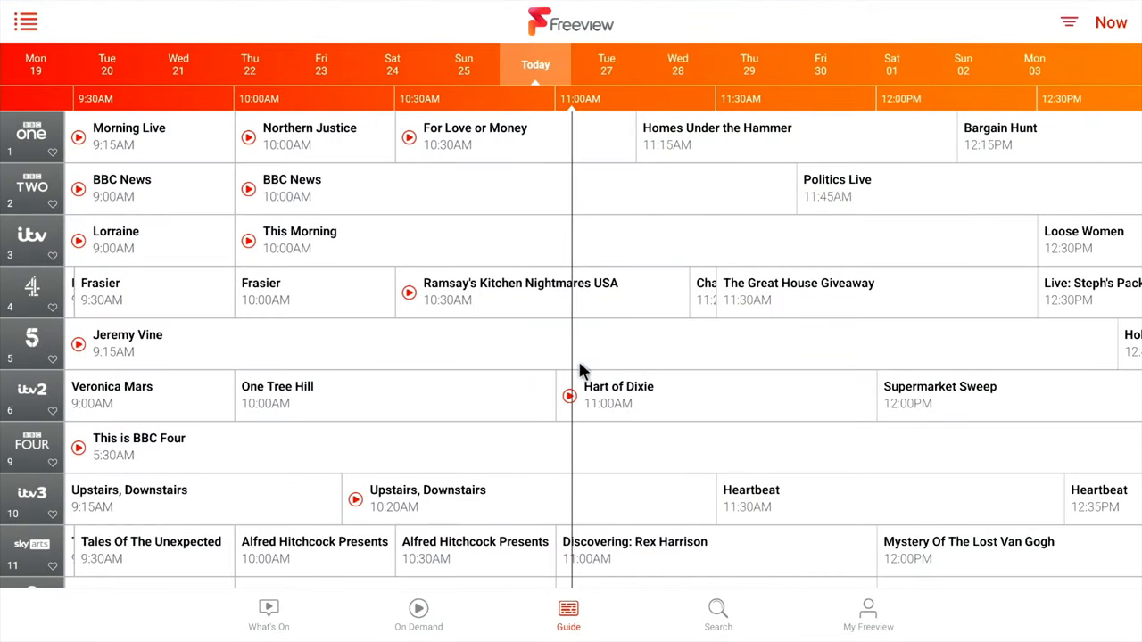
pyautogui.moveTo(161, 223)
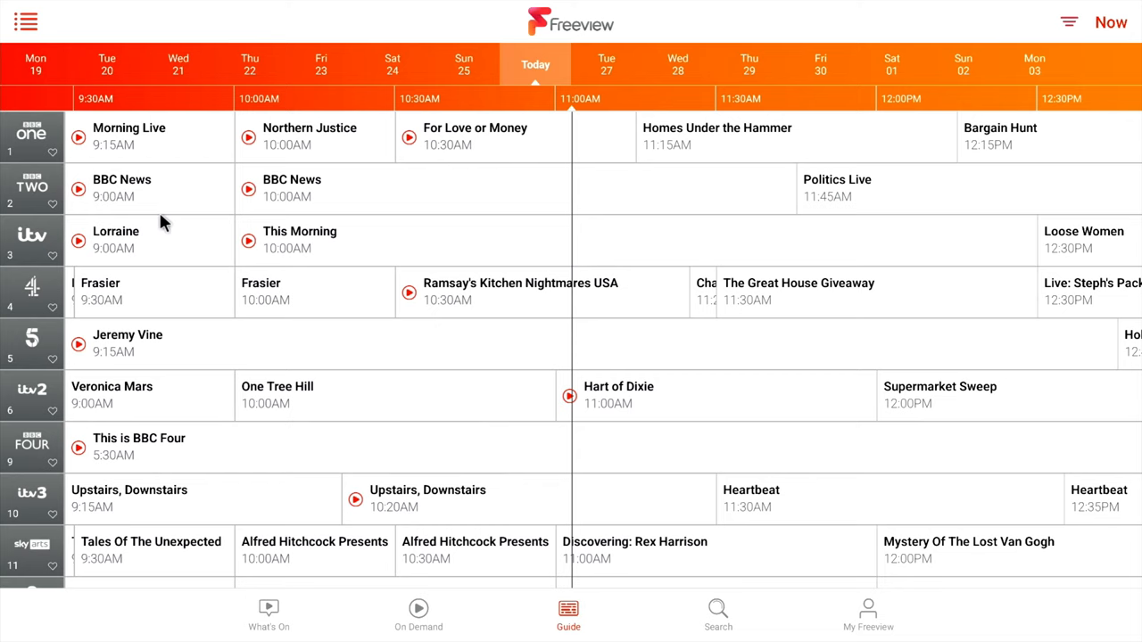
pyautogui.moveTo(460, 150)
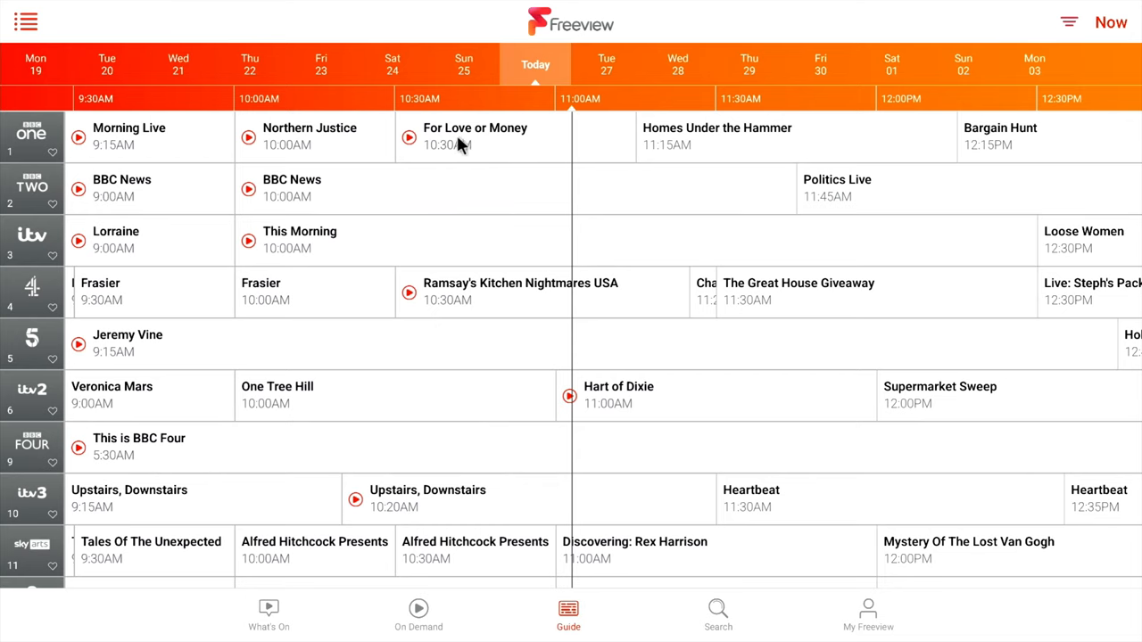
pyautogui.moveTo(503, 150)
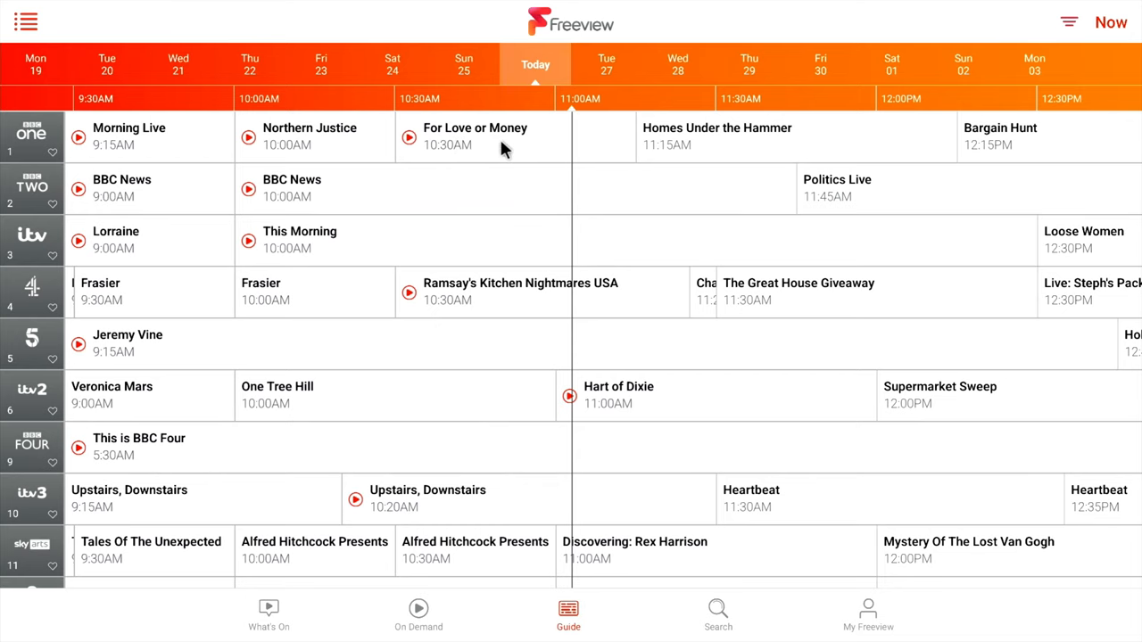
pyautogui.click(475, 136)
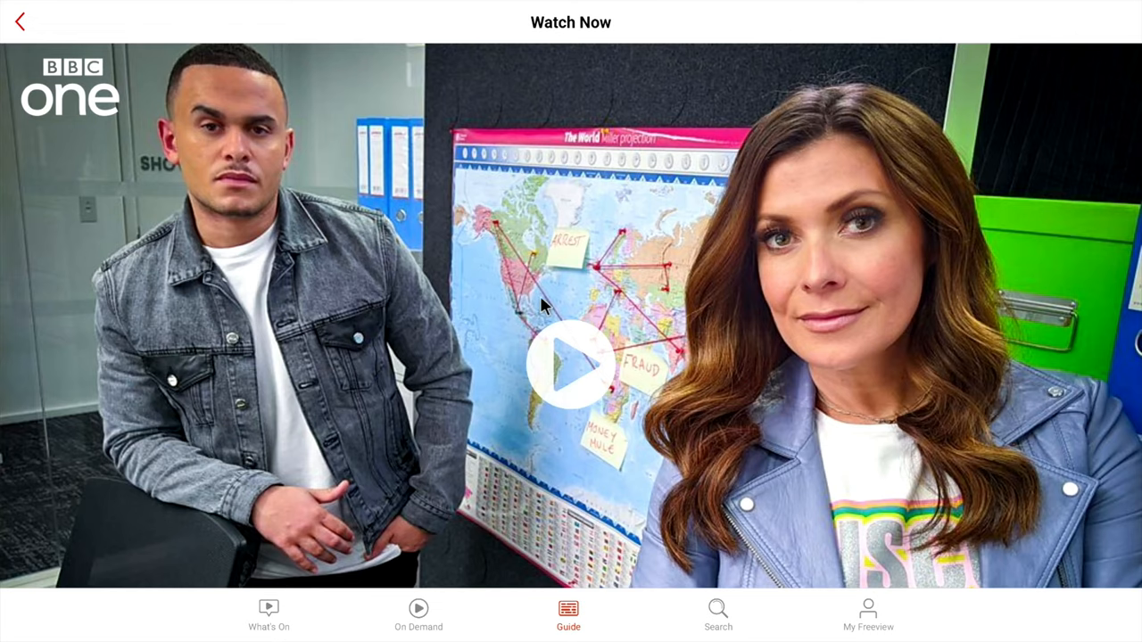
pyautogui.click(571, 367)
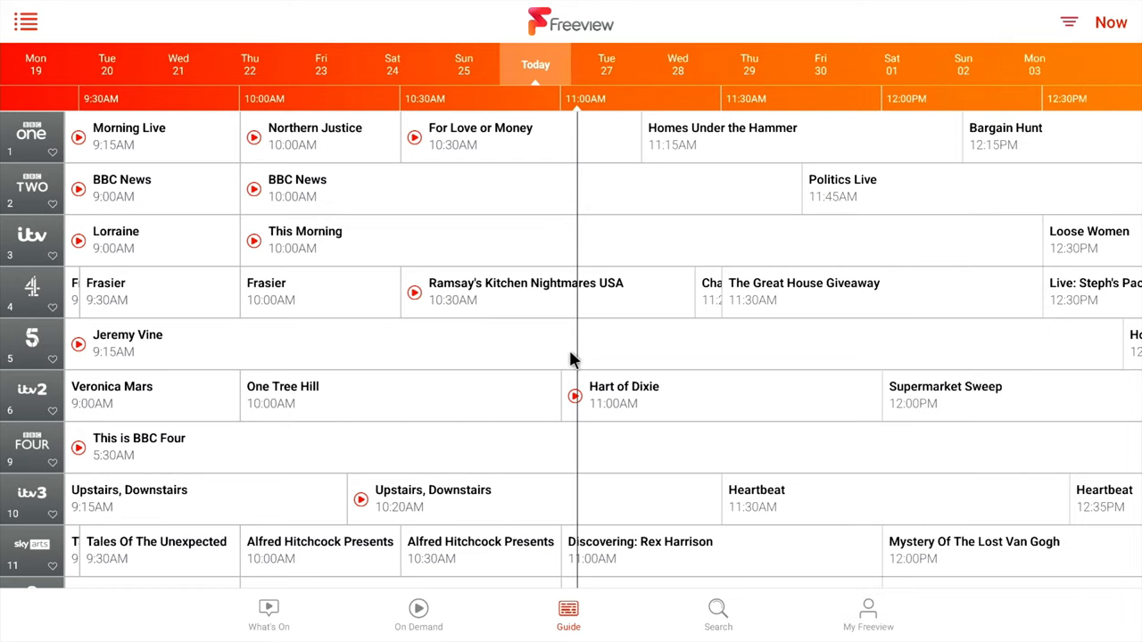
pyautogui.moveTo(569, 271)
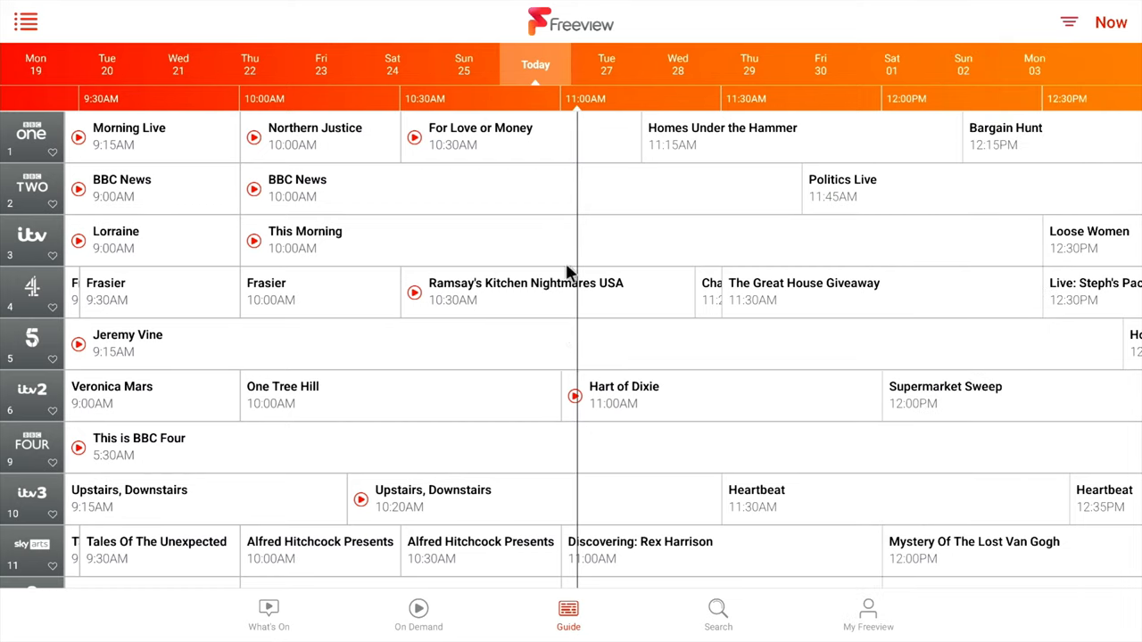
pyautogui.moveTo(580, 245)
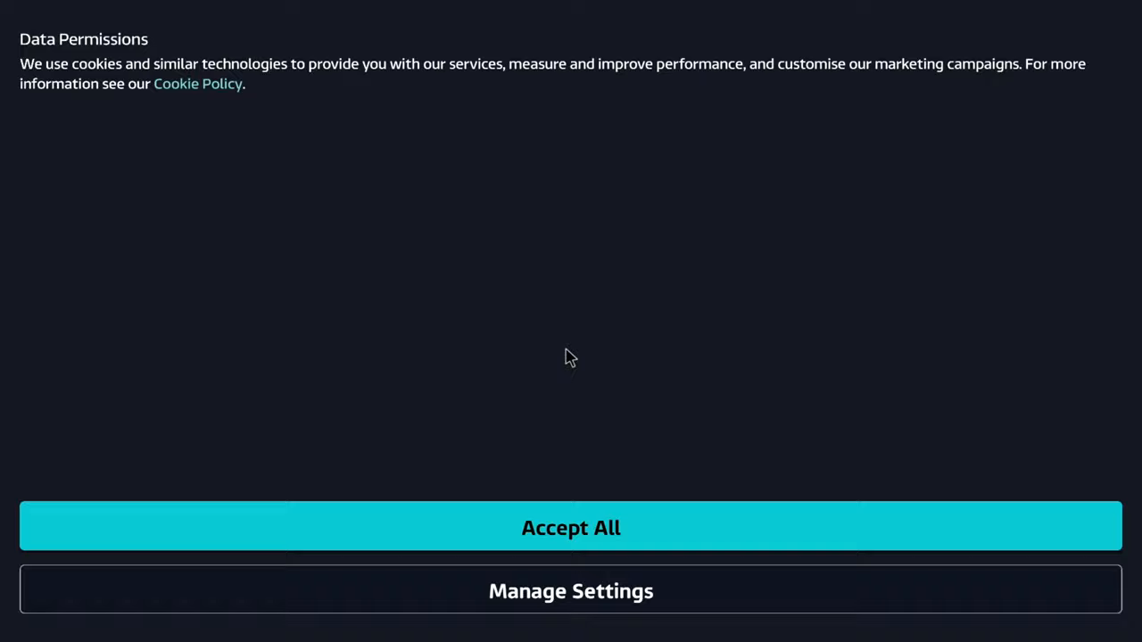
# Step: Accept ITV Hub's cookie and data permissions and start the ITV channel playing live
pyautogui.click(570, 528)
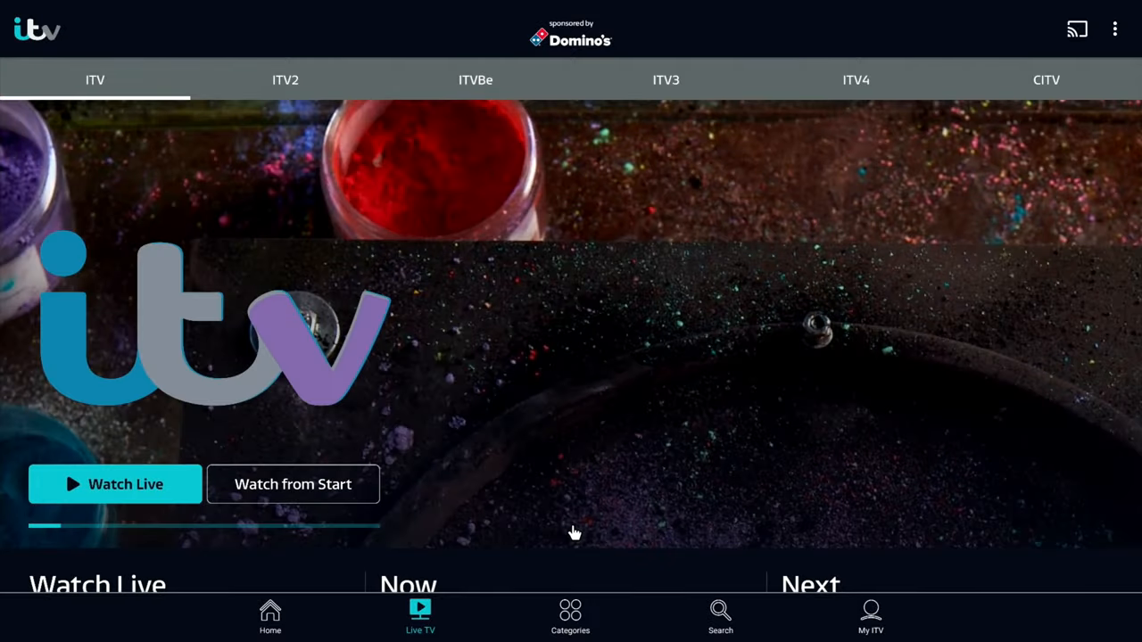
pyautogui.click(114, 485)
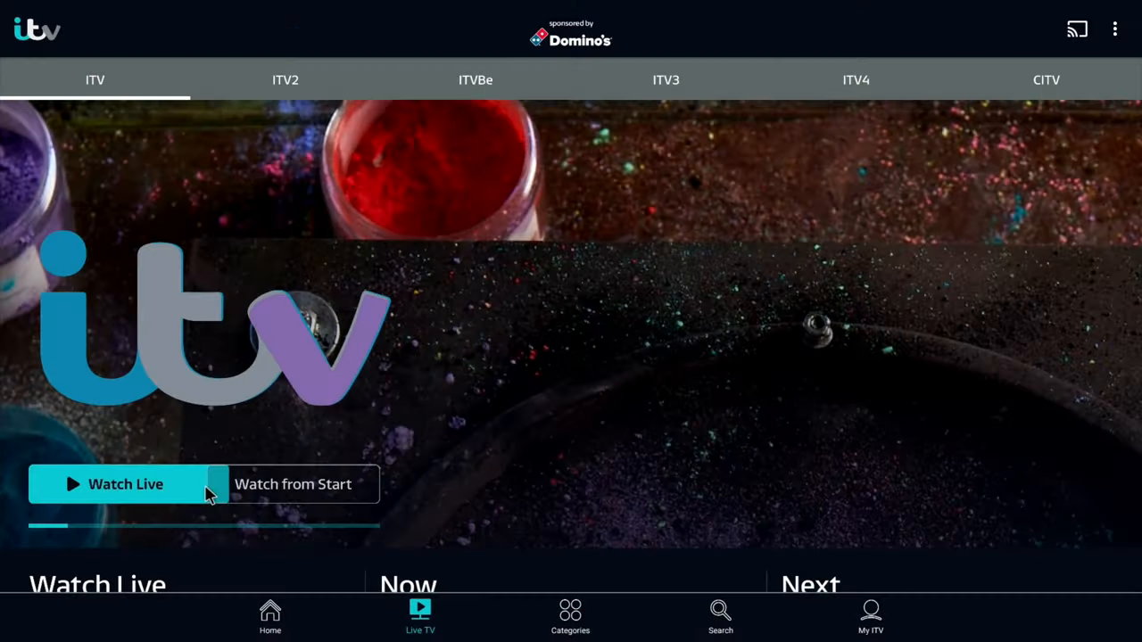
pyautogui.click(271, 622)
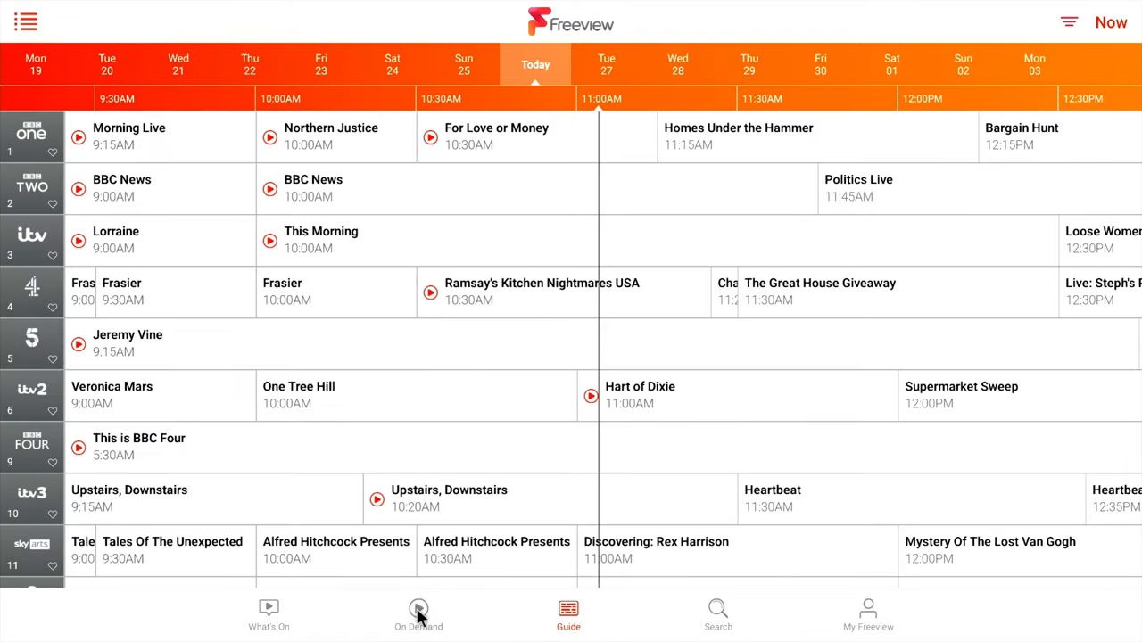
# Step: Switch to On Demand, scroll the Movies listings and show the Sports category
pyautogui.click(417, 610)
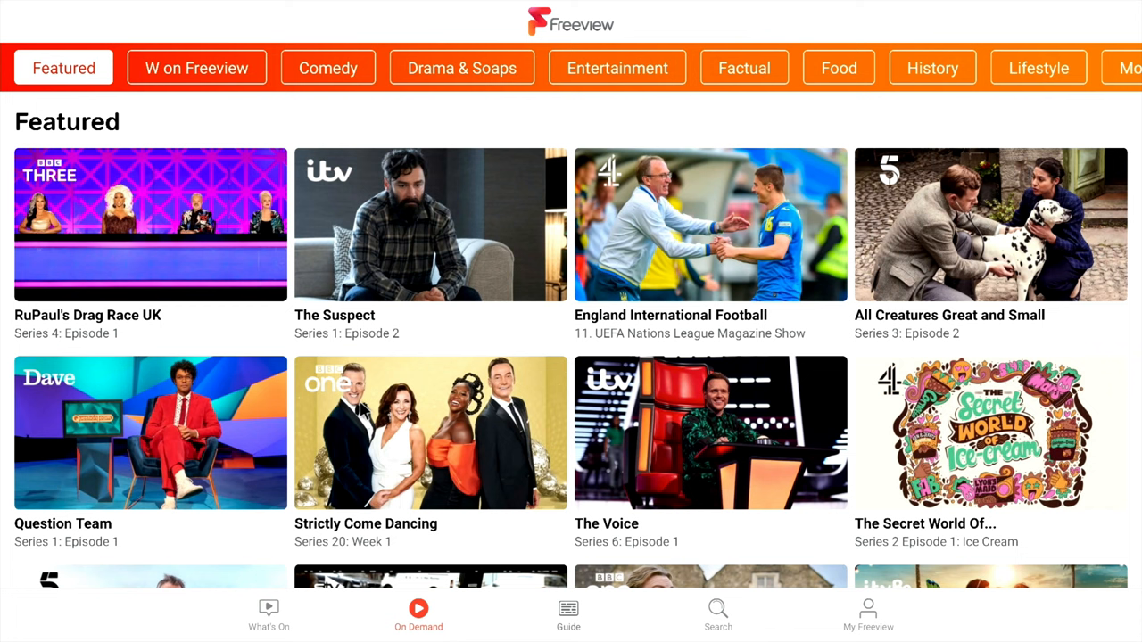
pyautogui.moveTo(353, 176)
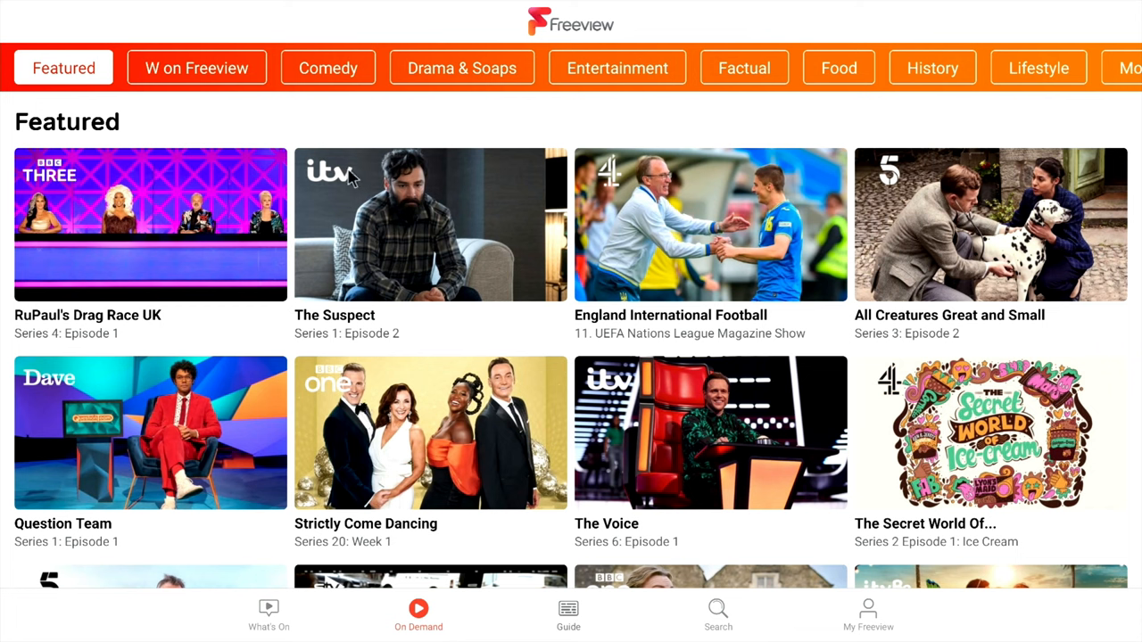
pyautogui.moveTo(615, 17)
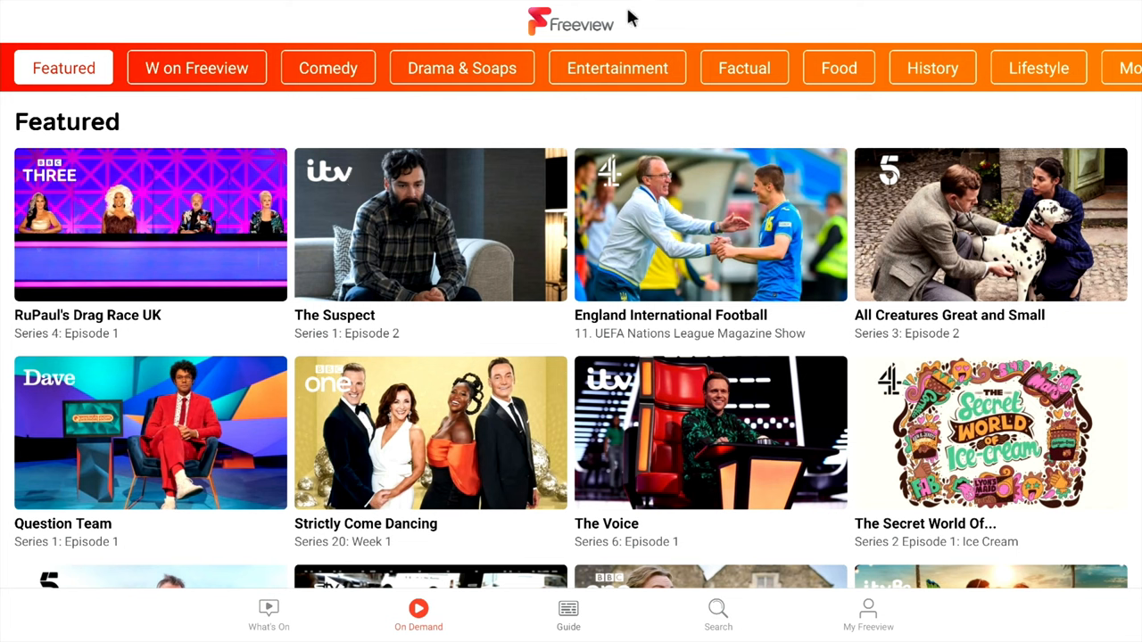
pyautogui.moveTo(745, 82)
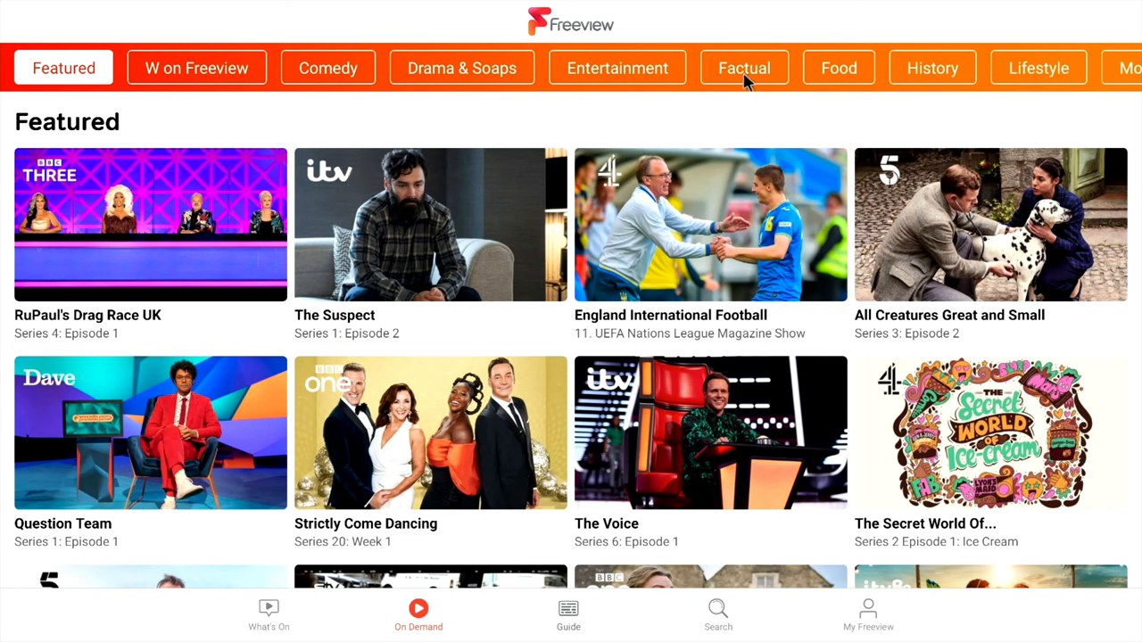
pyautogui.moveTo(1115, 73)
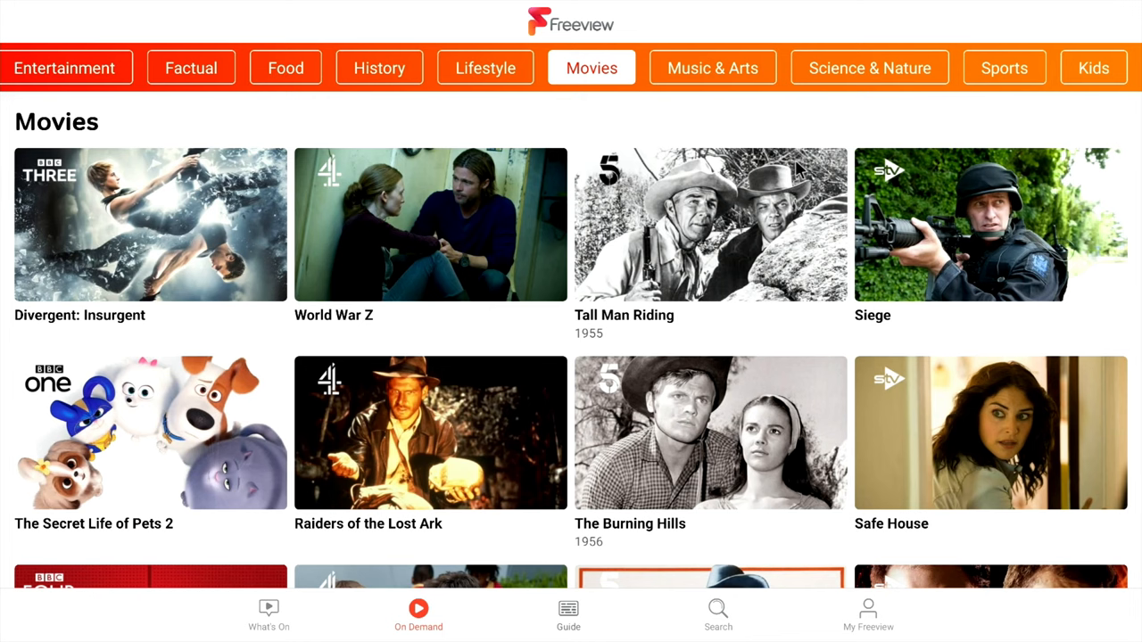
pyautogui.scroll(-3)
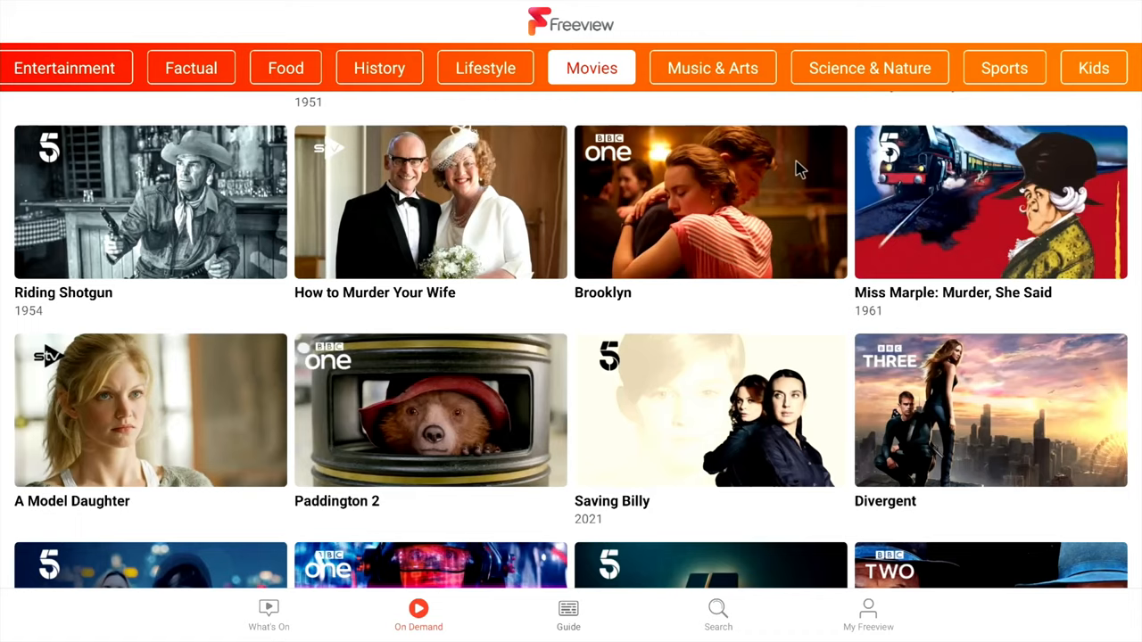
pyautogui.scroll(-3)
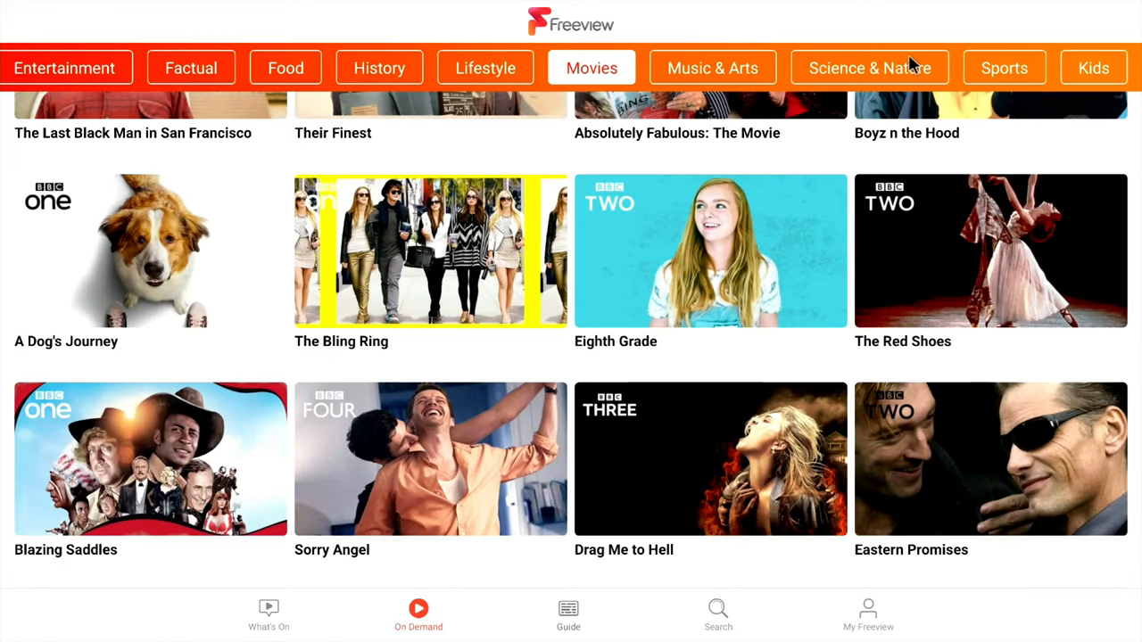
pyautogui.click(1002, 68)
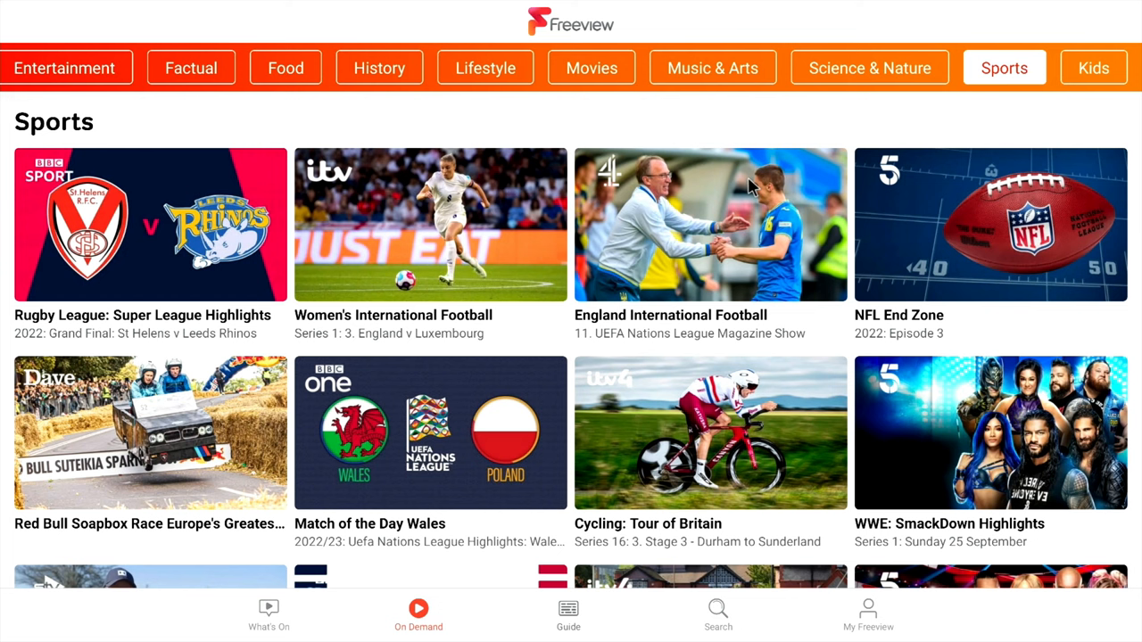
pyautogui.moveTo(526, 339)
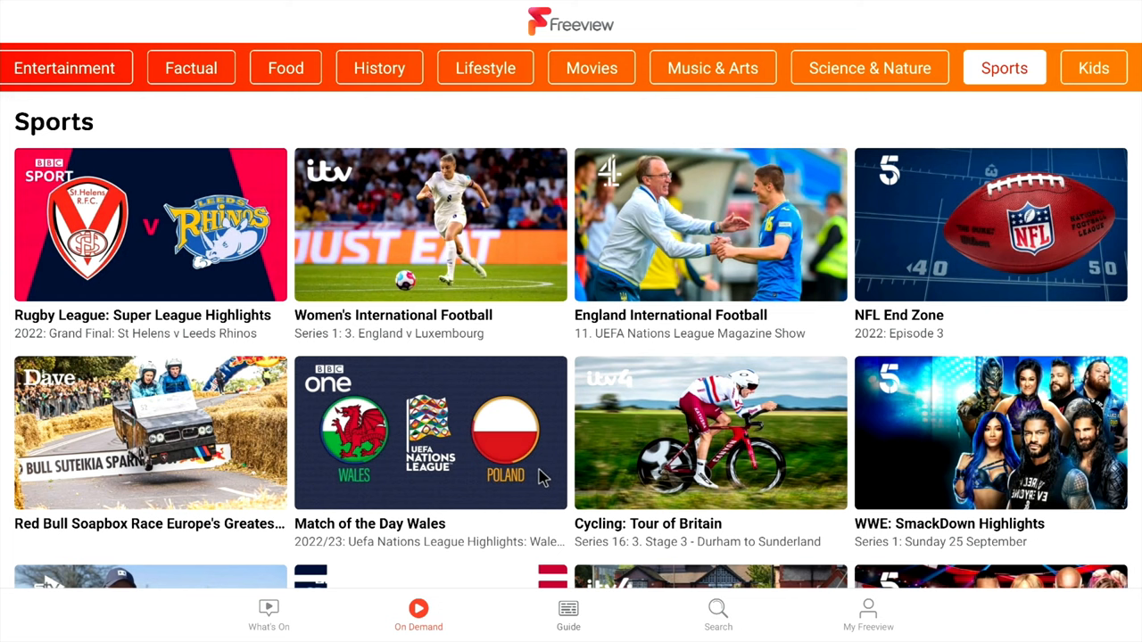
pyautogui.moveTo(371, 385)
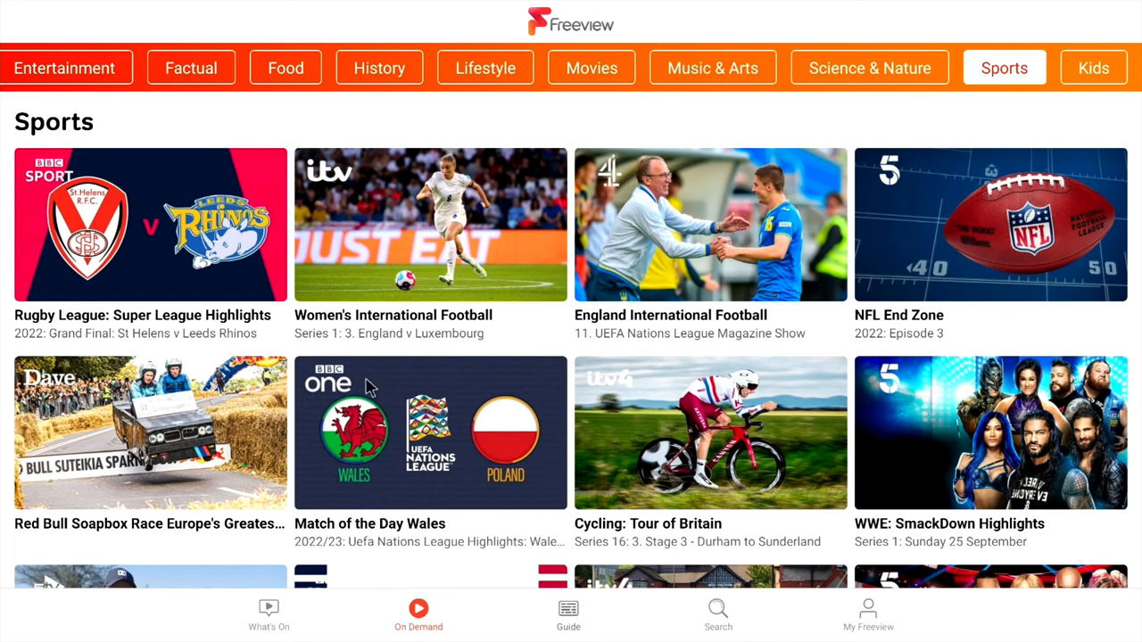
# Step: Launch Netflix, choose a viewing profile and scroll to Brooklyn Nine-Nine
pyautogui.click(566, 610)
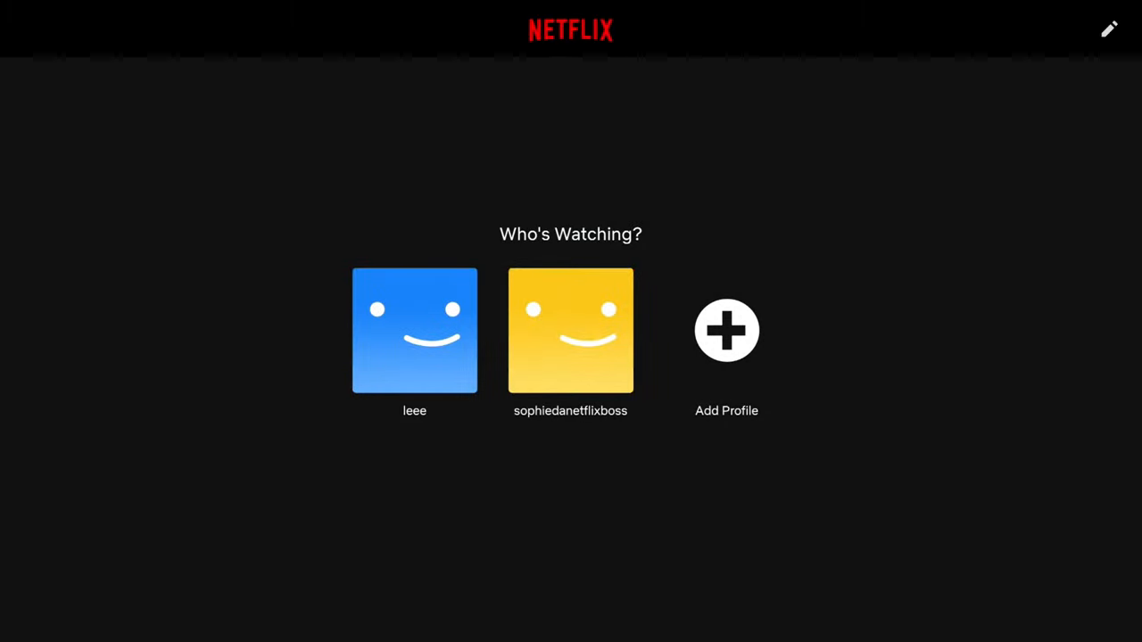
pyautogui.click(414, 330)
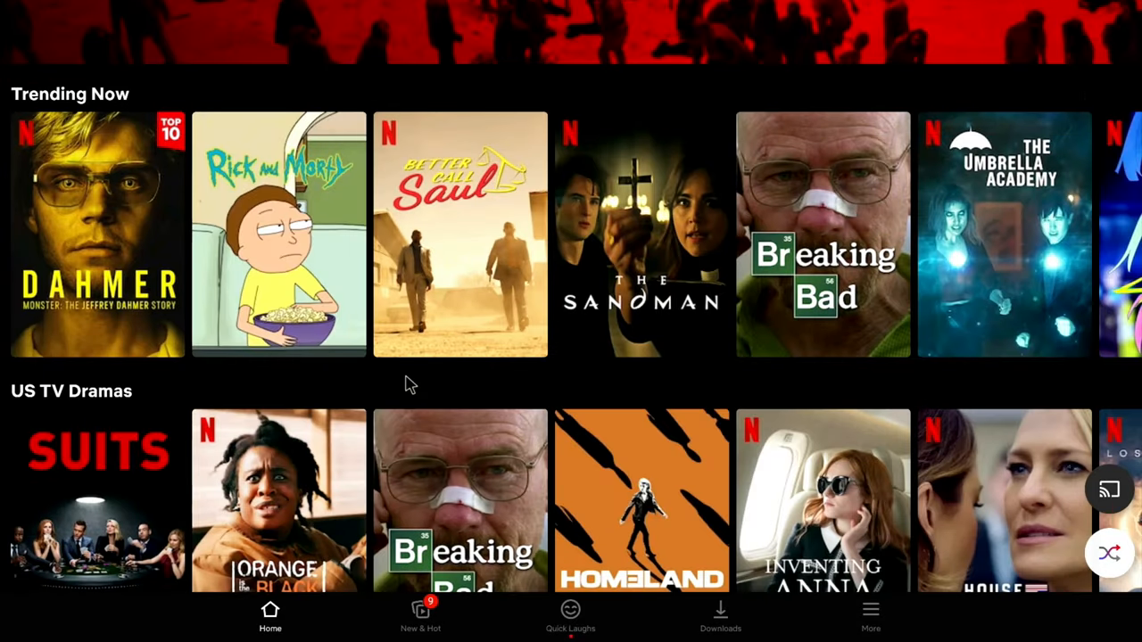
pyautogui.scroll(-3)
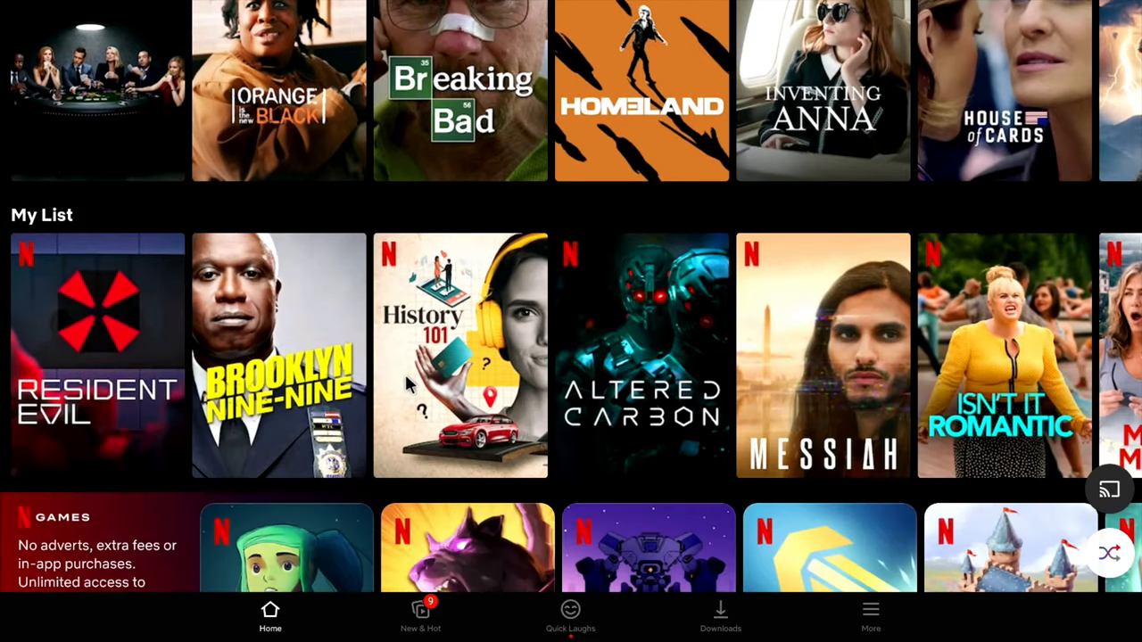
# Step: Resume the Brooklyn Nine-Nine episode, then return to the launcher home grid
pyautogui.click(278, 355)
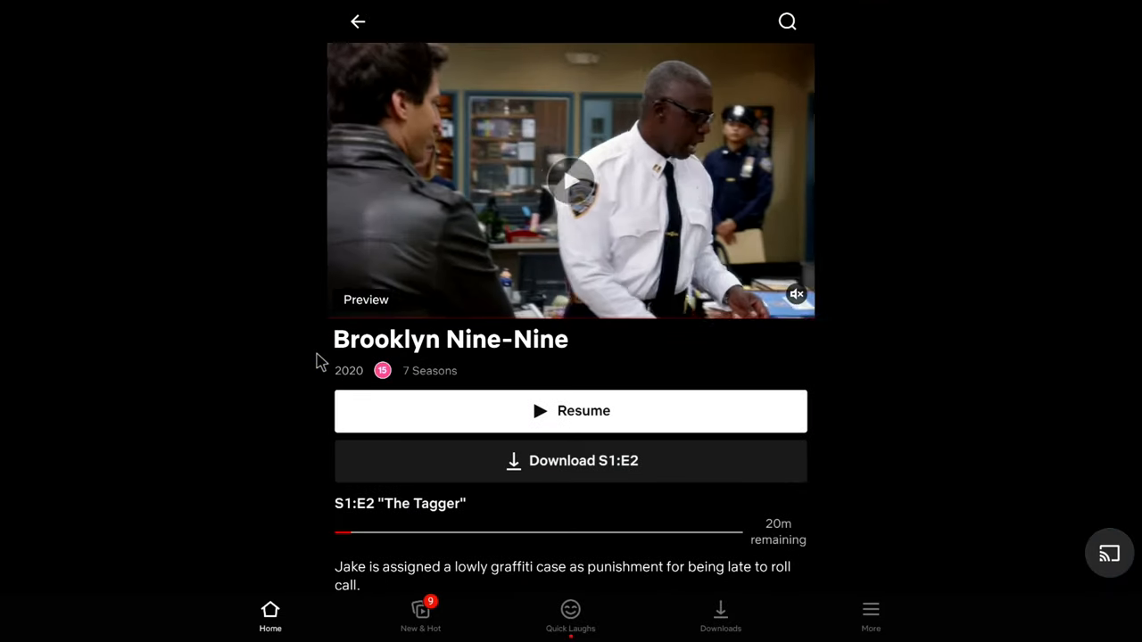
pyautogui.click(571, 411)
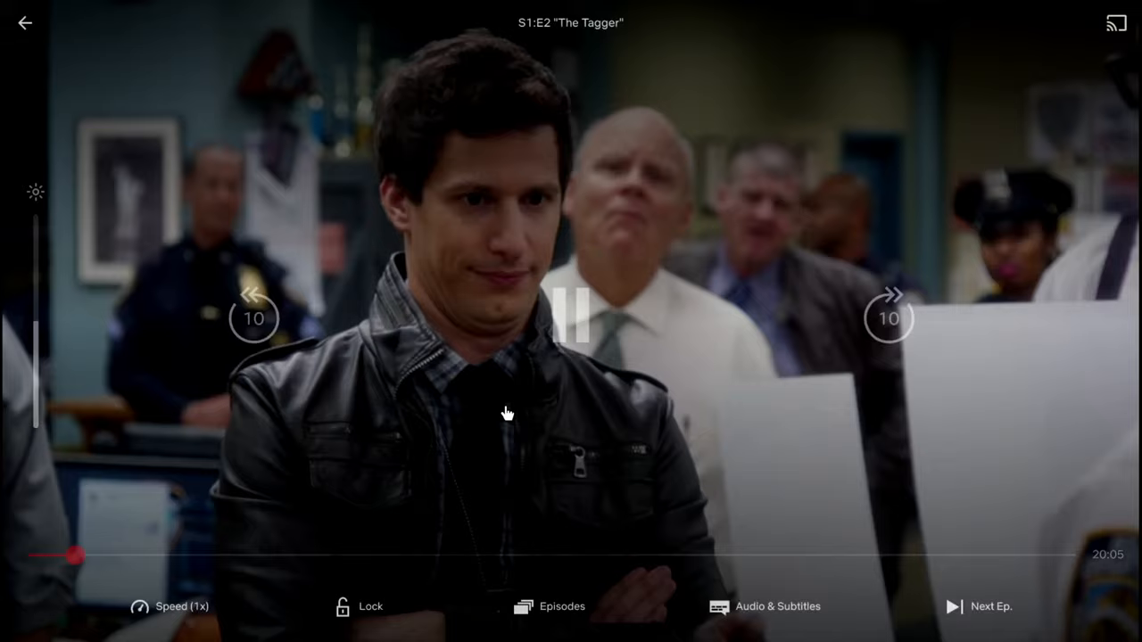
pyautogui.click(21, 25)
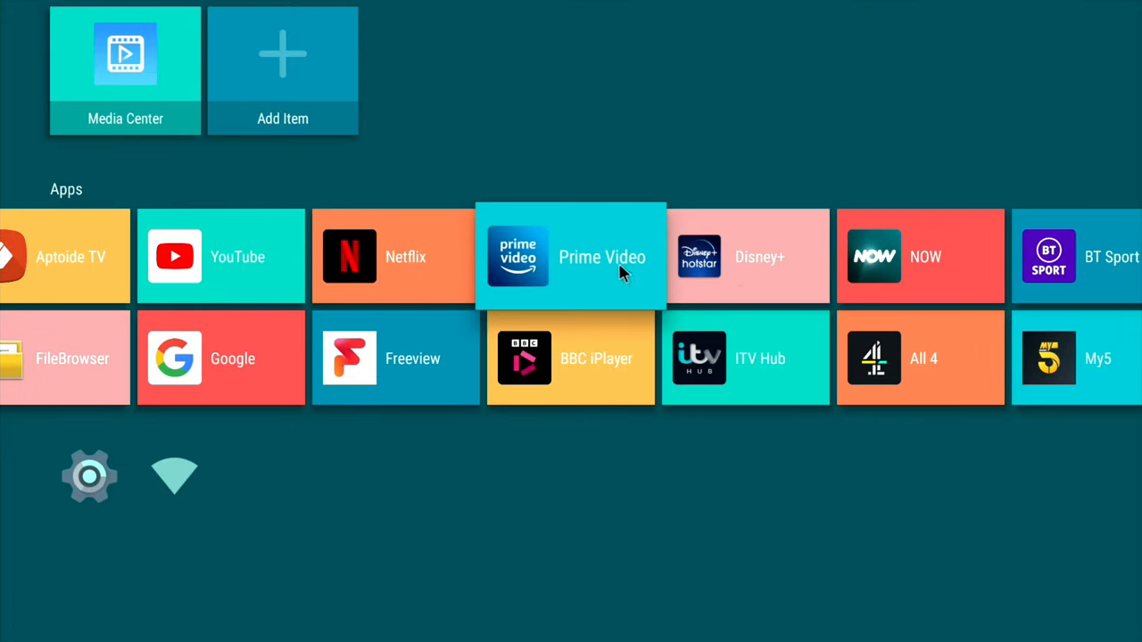
# Step: Launch Prime Video and bring up The Grand Tour season 5 details page
pyautogui.click(571, 257)
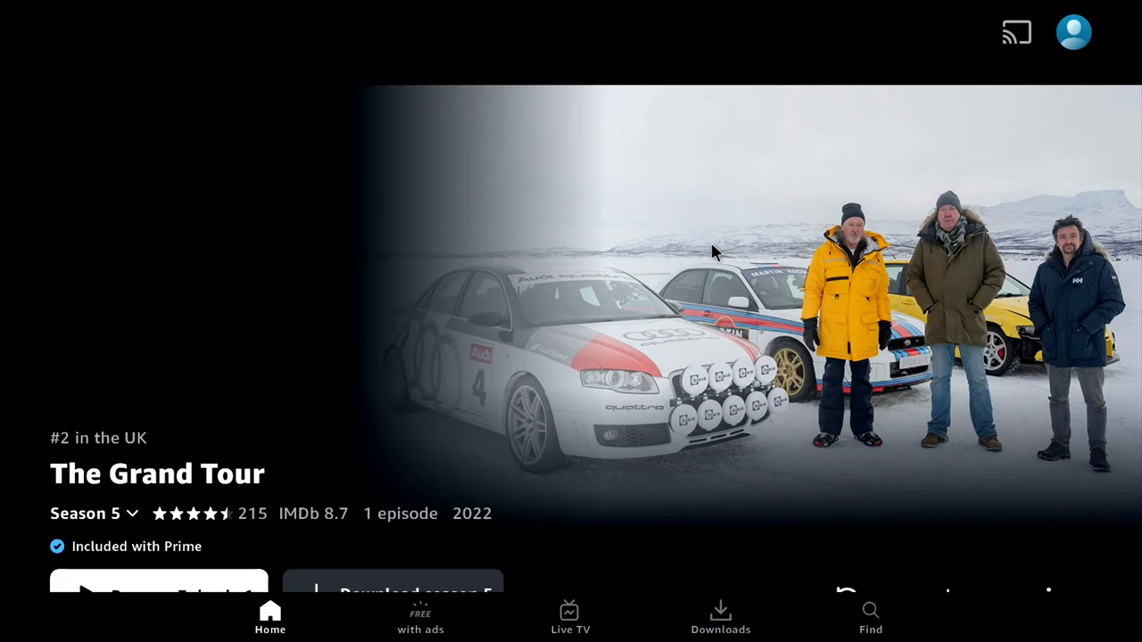
pyautogui.scroll(-3)
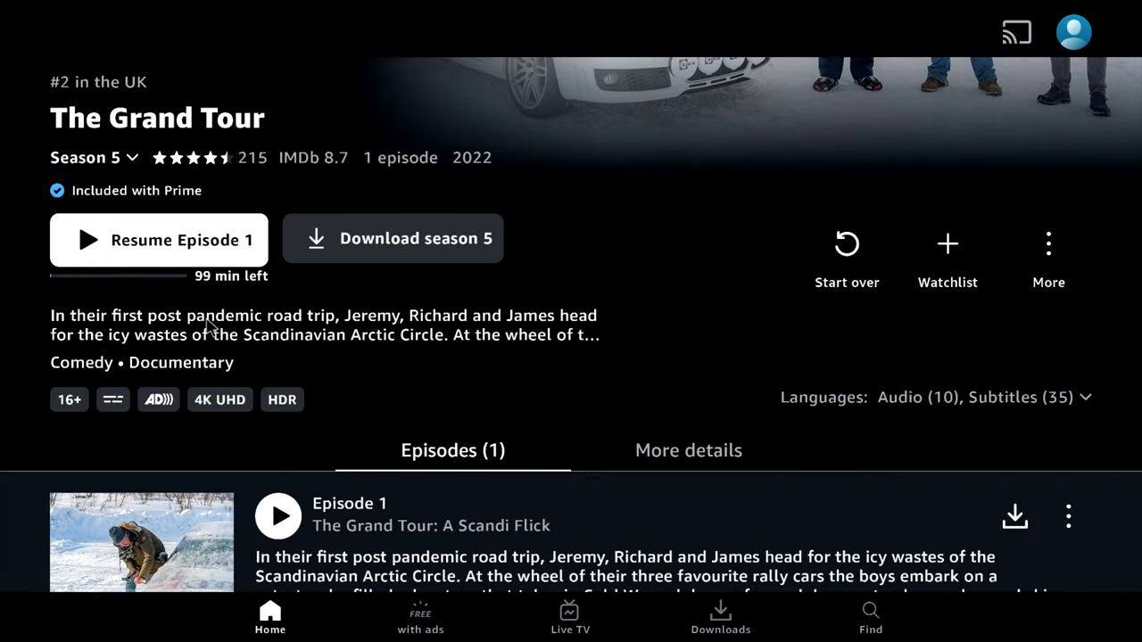
pyautogui.click(159, 239)
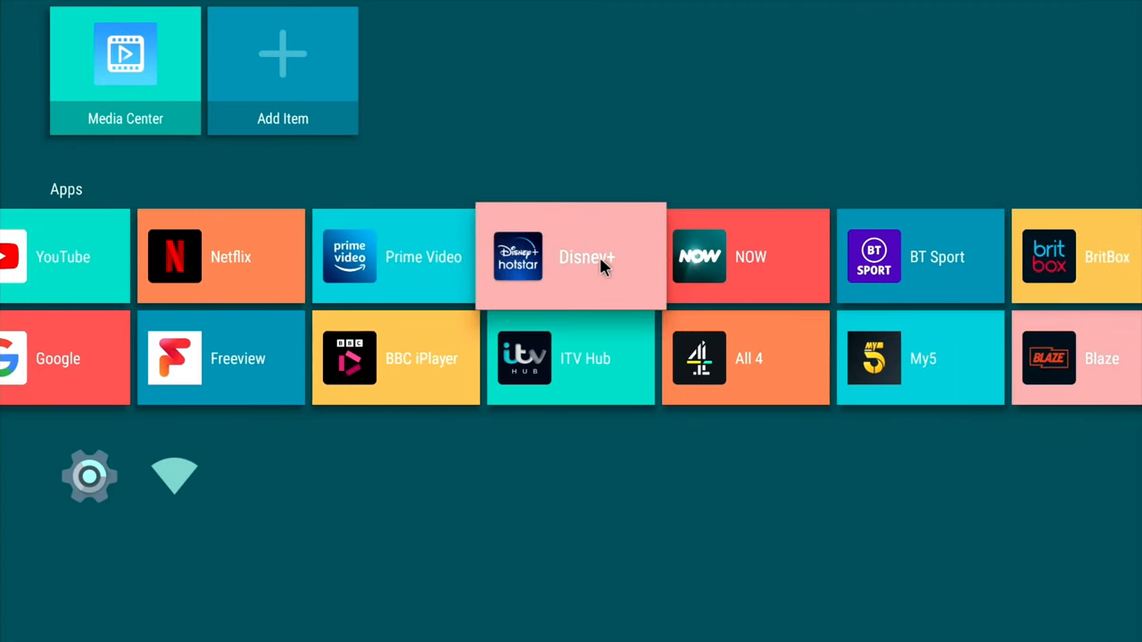
# Step: Select a tile on the launcher grid before switching the board to Ubuntu
pyautogui.click(571, 257)
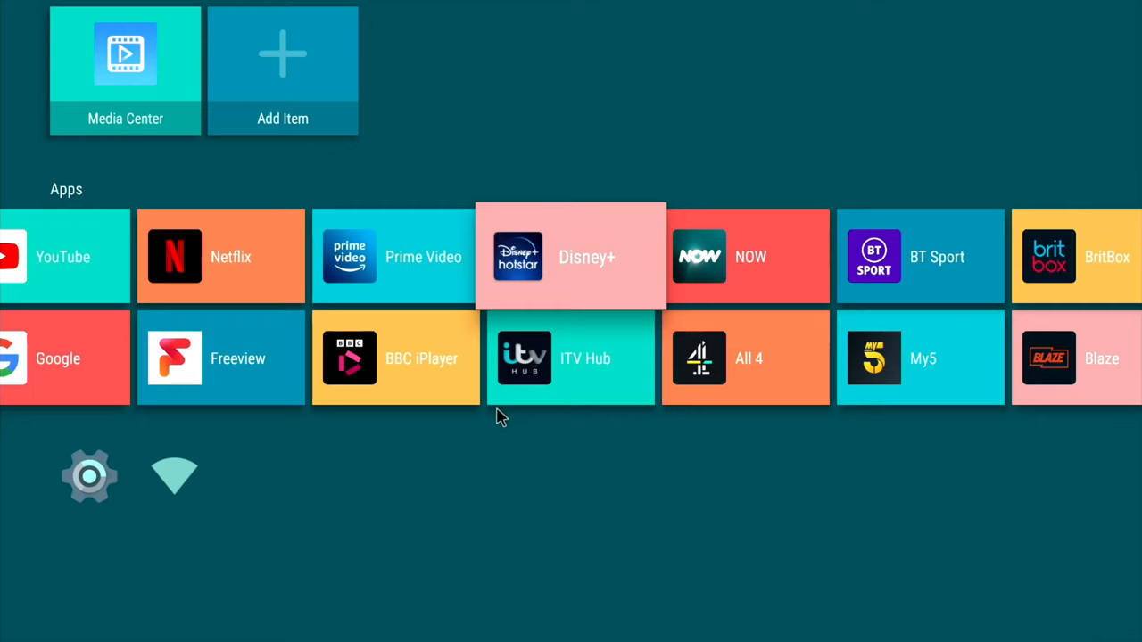
pyautogui.moveTo(845, 340)
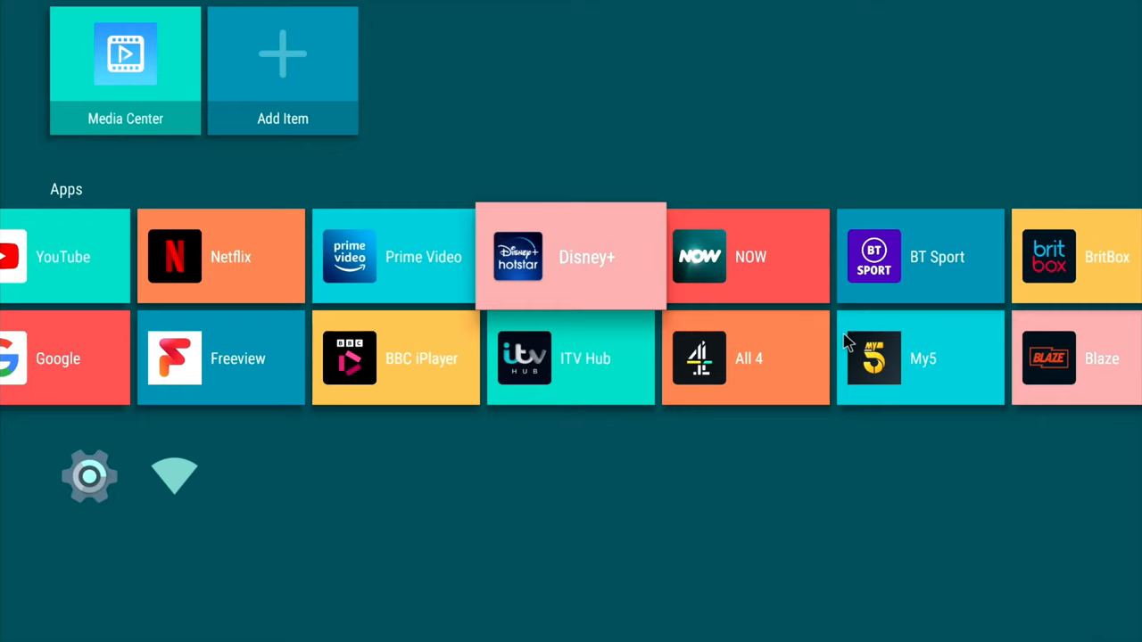
pyautogui.moveTo(682, 378)
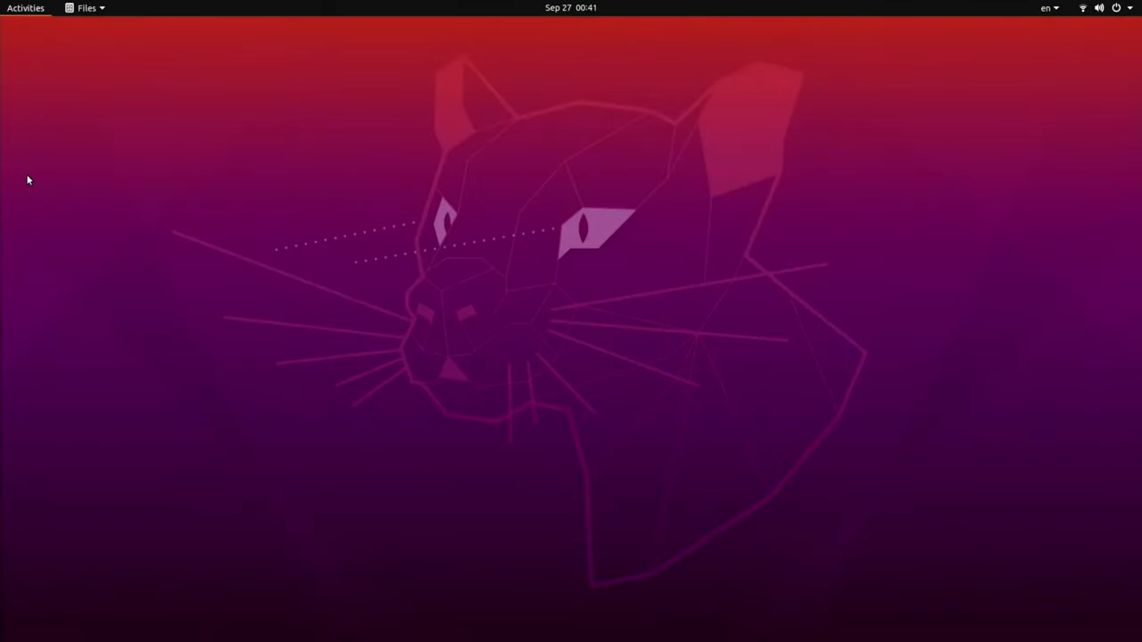
# Step: Open the Software store, then a new blank LibreOffice Calc spreadsheet from Activities
pyautogui.click(25, 7)
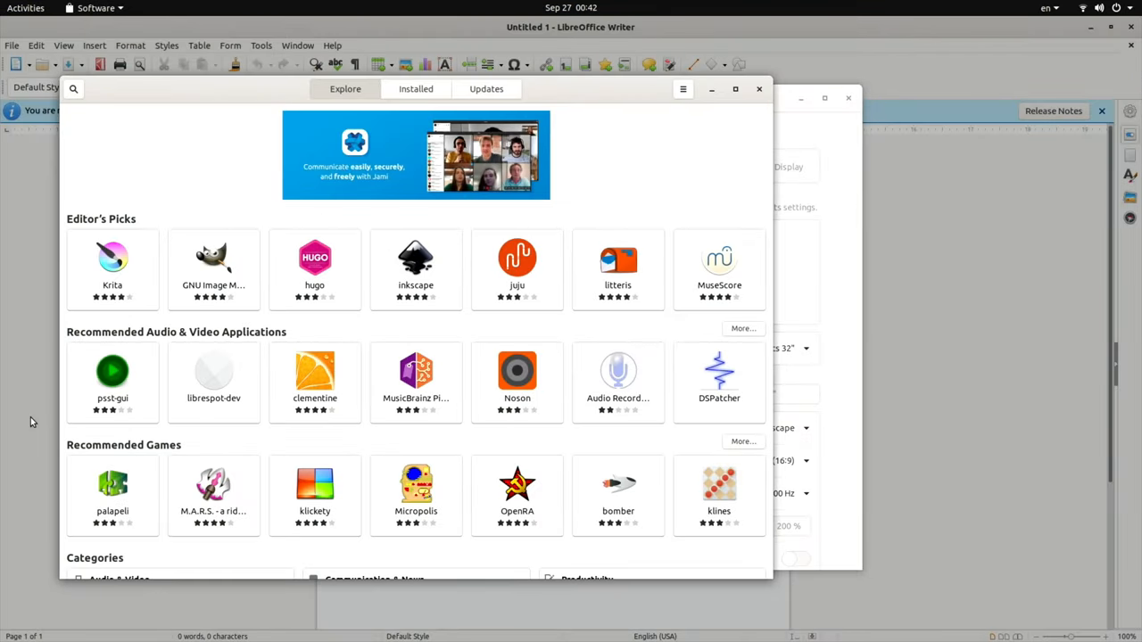
pyautogui.click(25, 7)
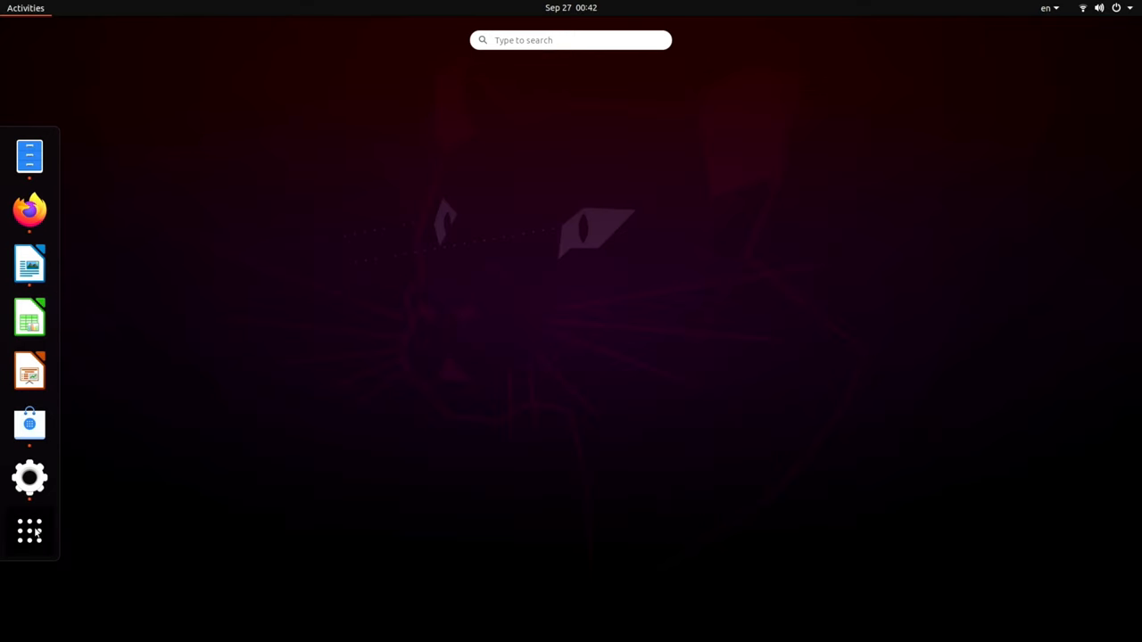
pyautogui.click(28, 530)
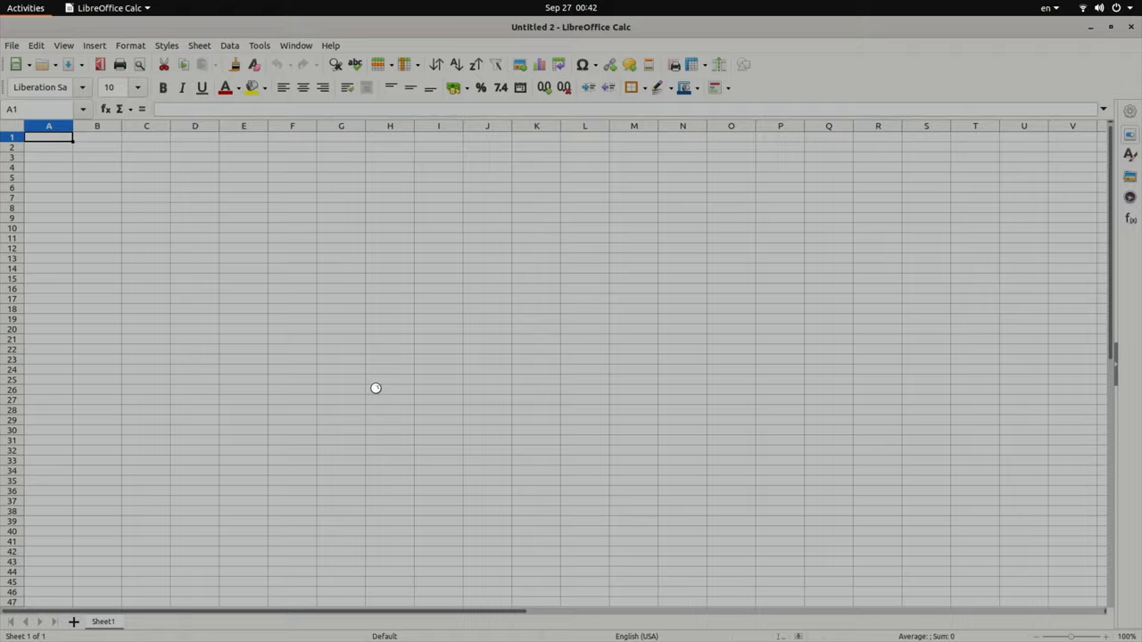
# Step: Launch Firefox from the Activities overview to its new-tab start page
pyautogui.click(23, 8)
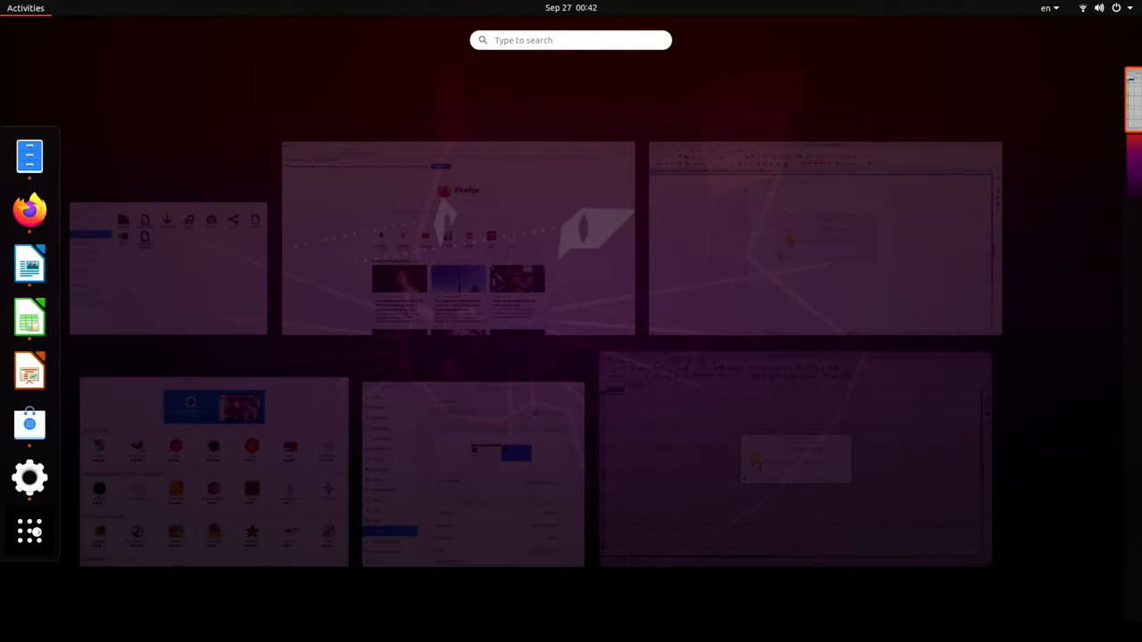
pyautogui.click(28, 531)
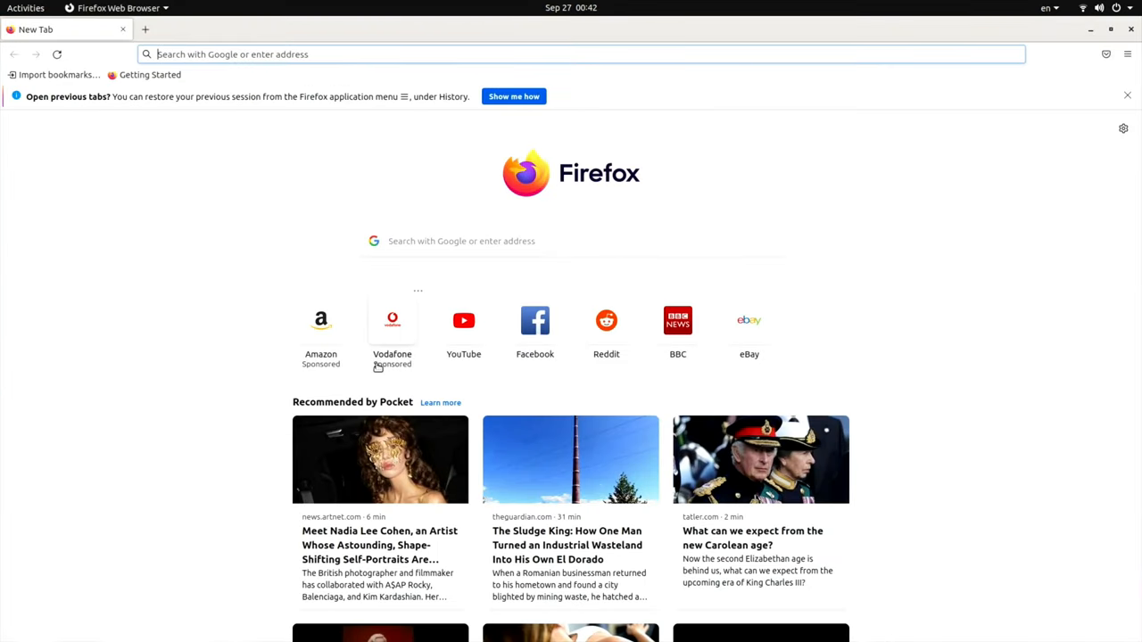
# Step: Search 'hotukdeals' and load the hotukdeals front page from the results
pyautogui.write('h')
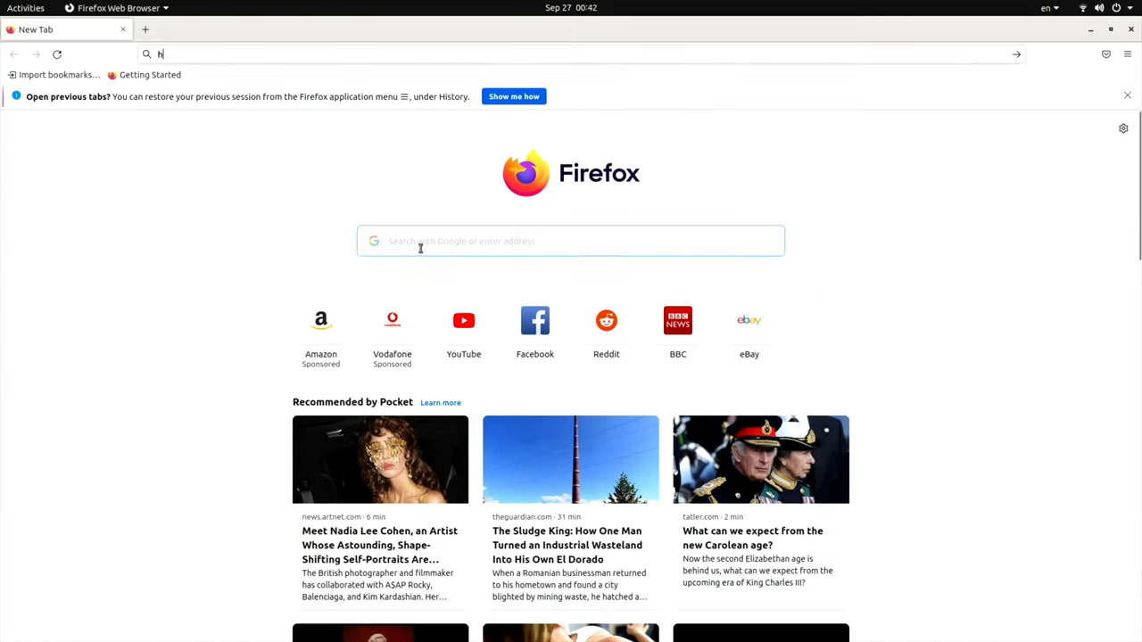
pyautogui.write('otukdeals')
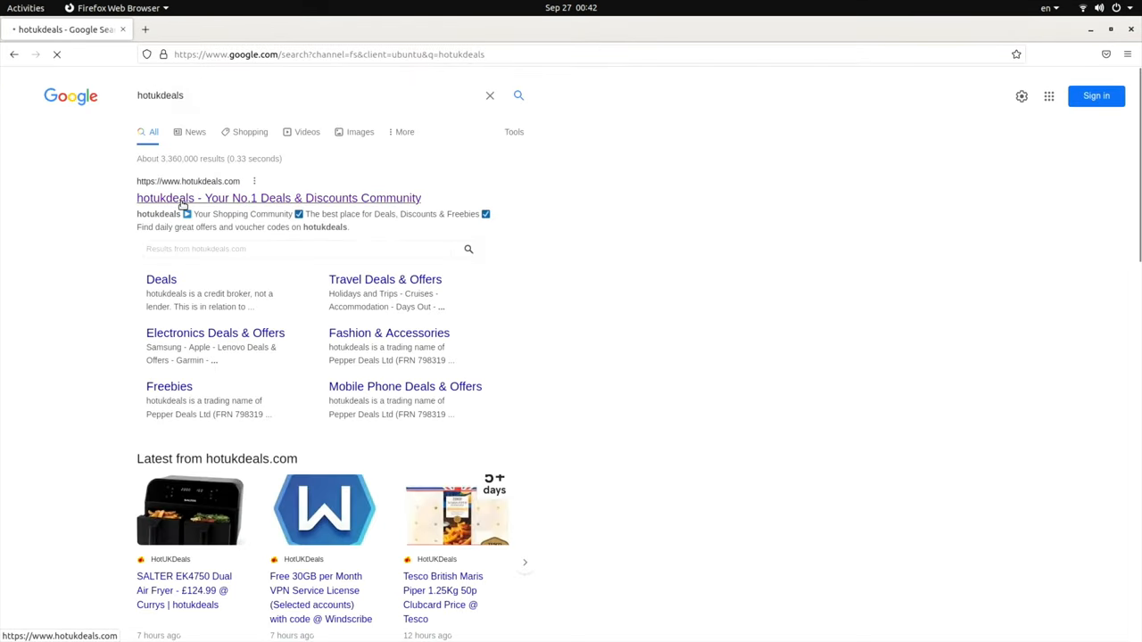
pyautogui.click(278, 198)
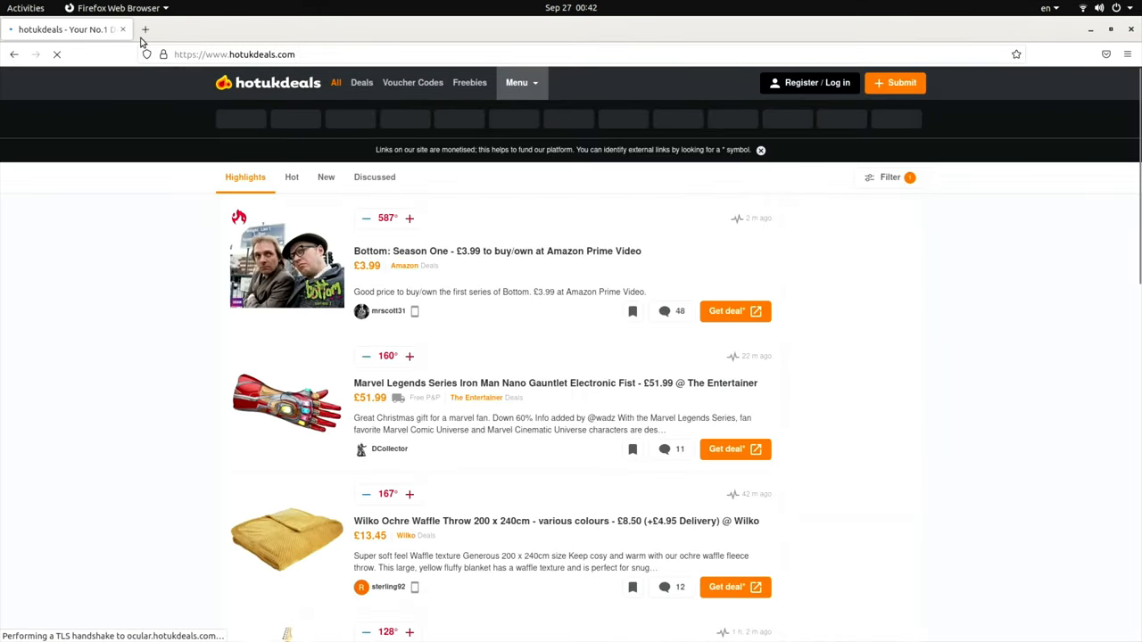
# Step: Load BBC Sport in a new tab, return to hotukdeals and search 'mekotronics'
pyautogui.click(142, 29)
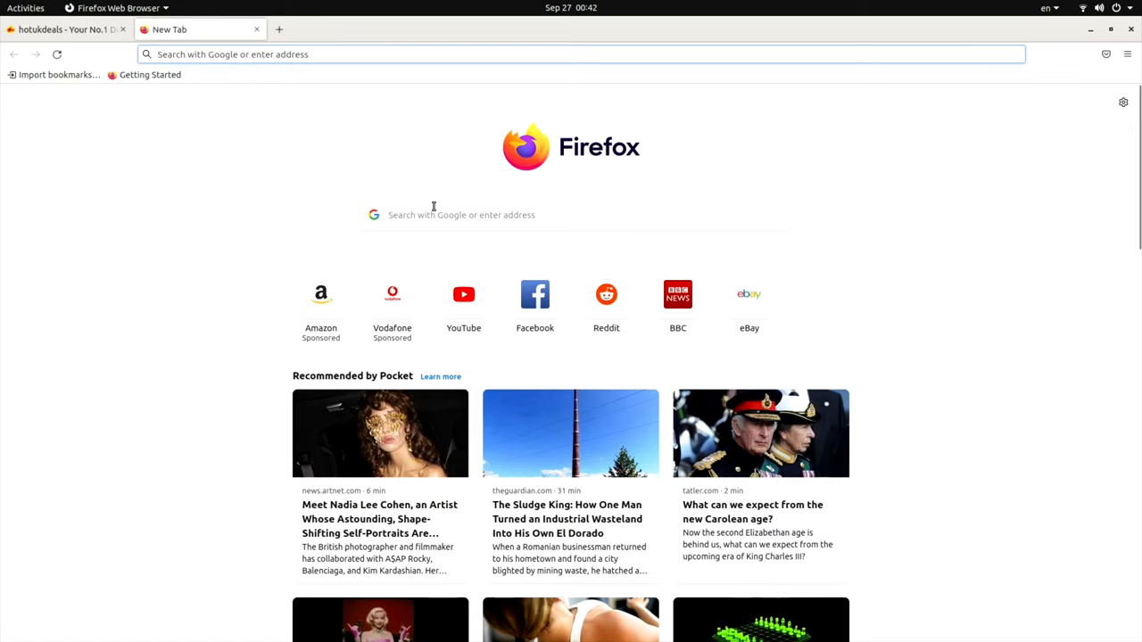
pyautogui.write('bbc sport')
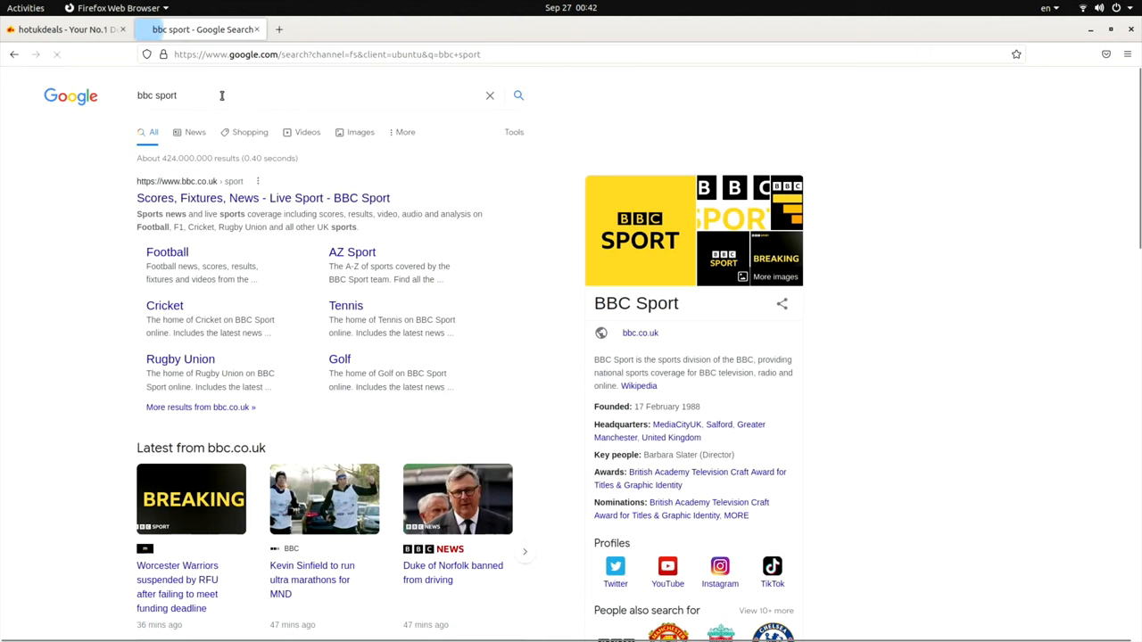
pyautogui.click(262, 197)
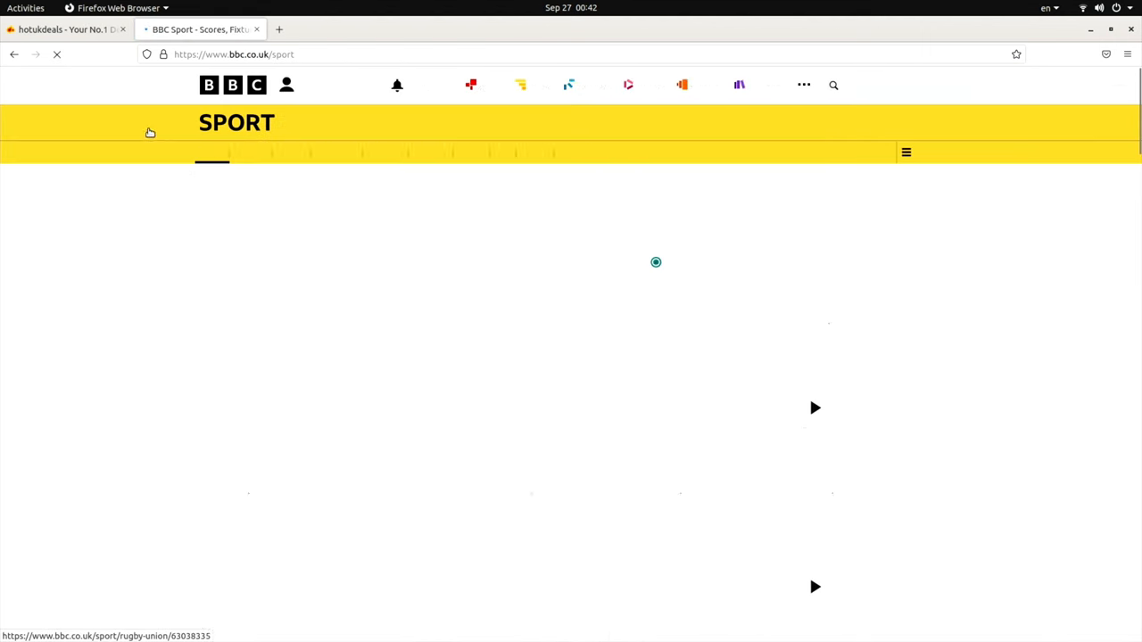
pyautogui.click(68, 28)
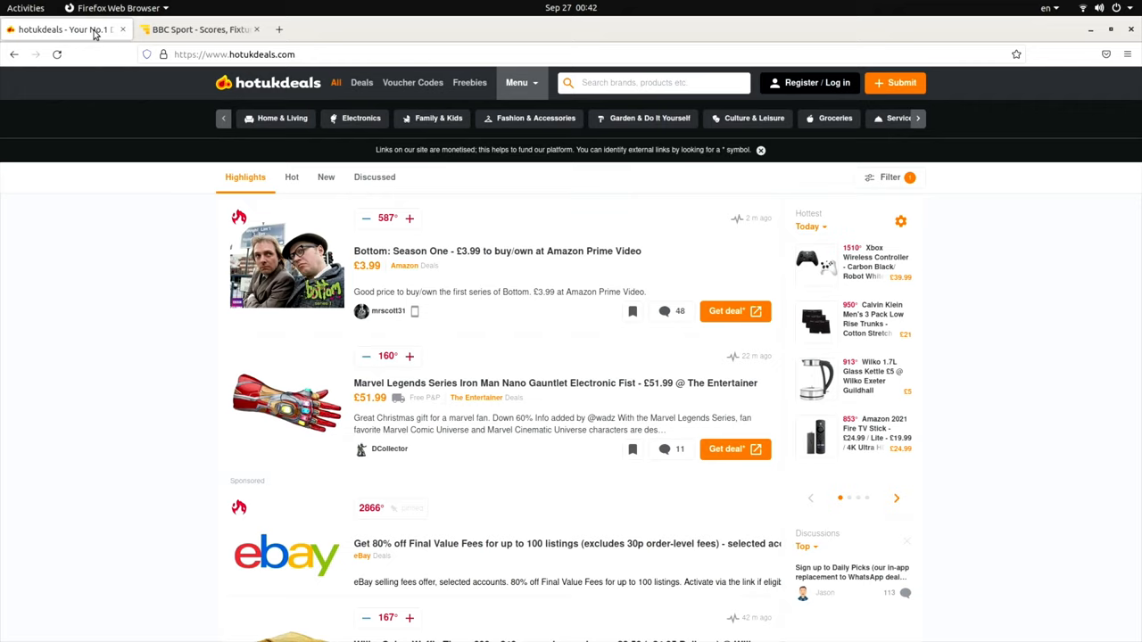
pyautogui.write('mekotronics')
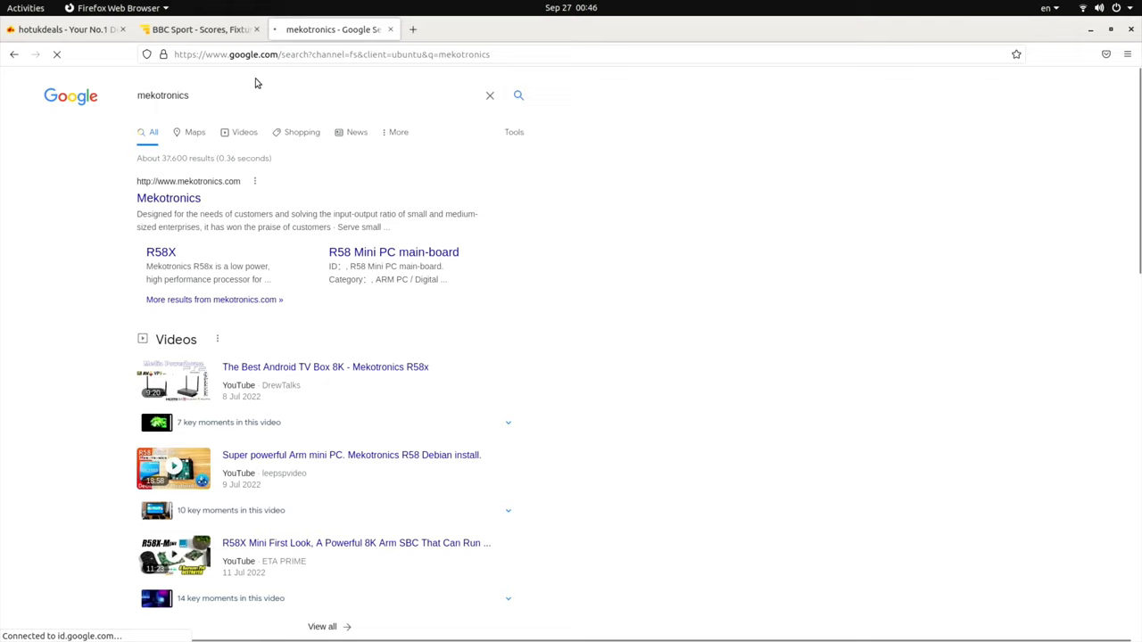
# Step: Open the Mekotronics website from the results and go to its R58 firmware downloads
pyautogui.click(168, 196)
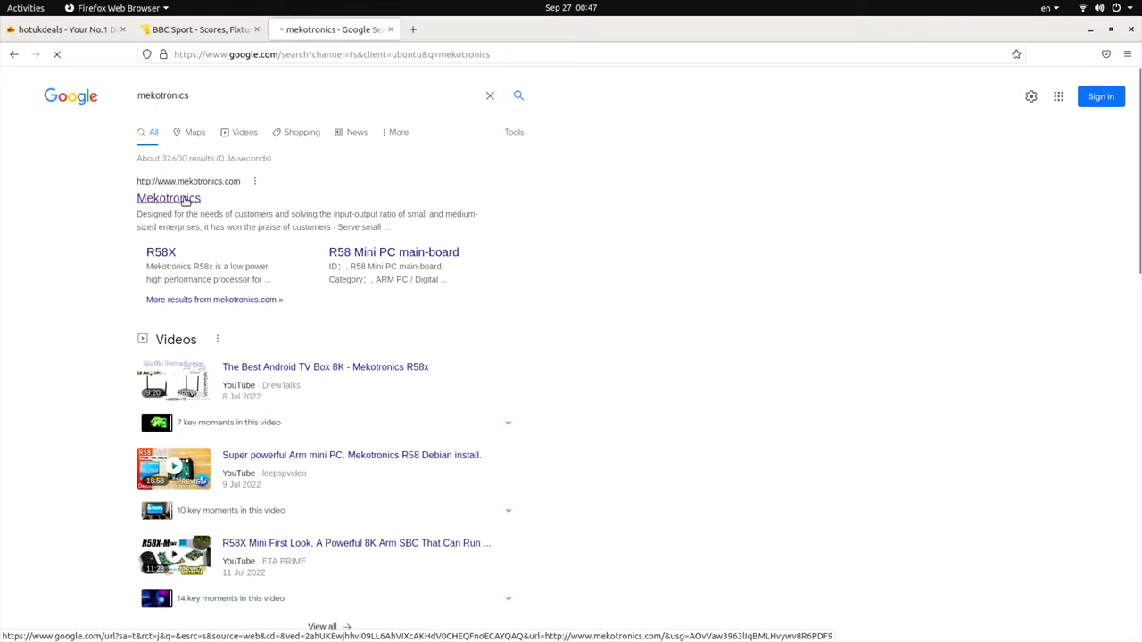
pyautogui.click(167, 196)
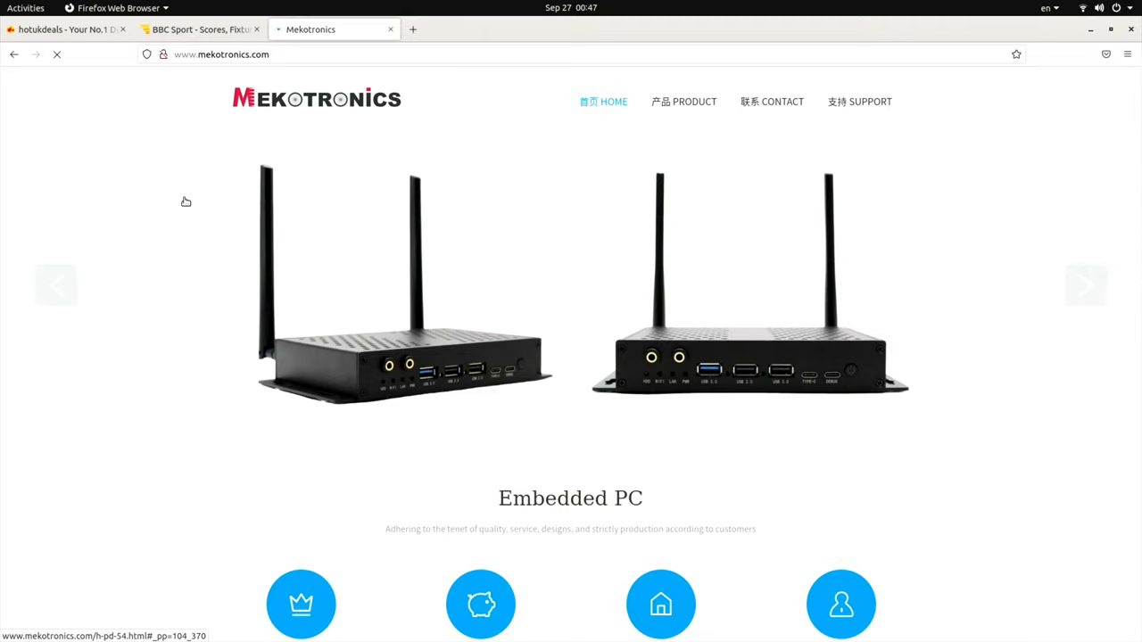
pyautogui.click(683, 100)
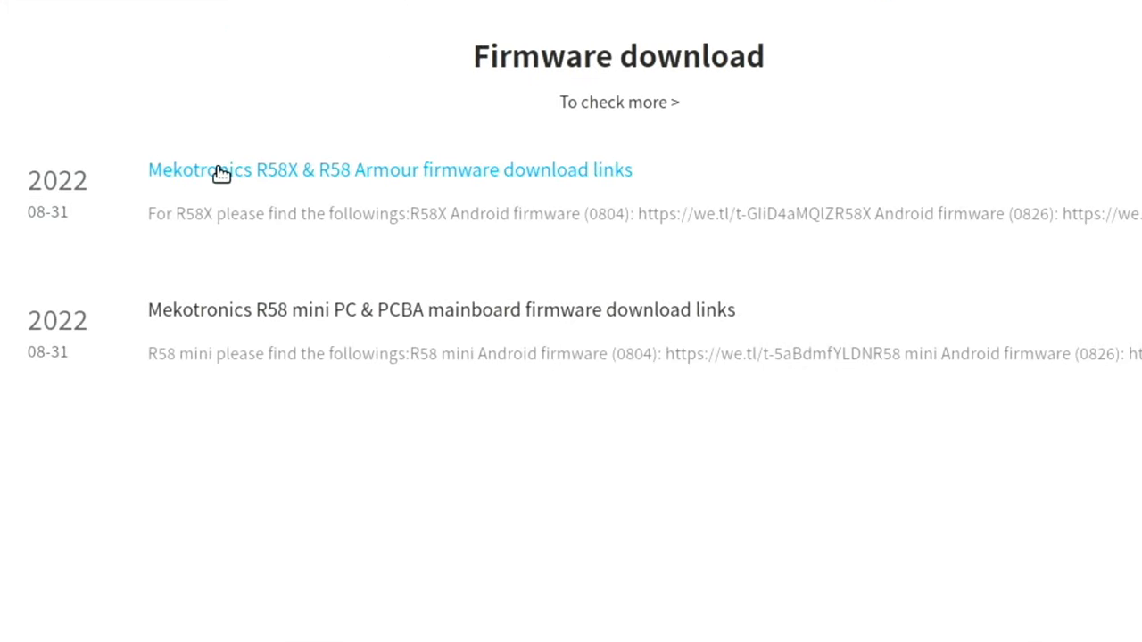
pyautogui.moveTo(214, 328)
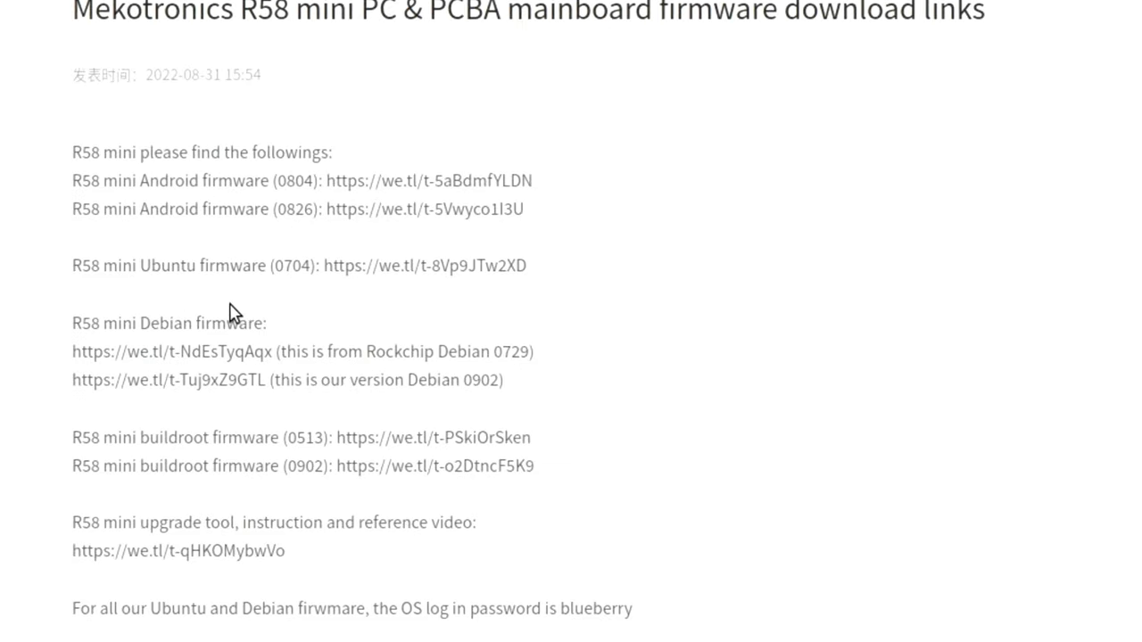
pyautogui.moveTo(228, 439)
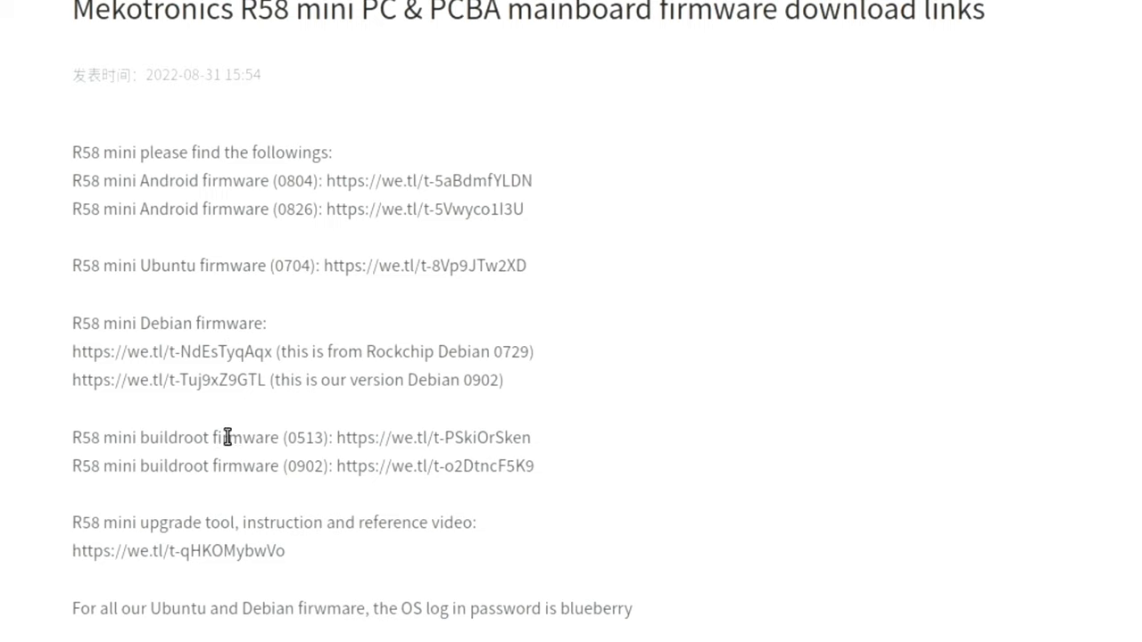
pyautogui.moveTo(314, 569)
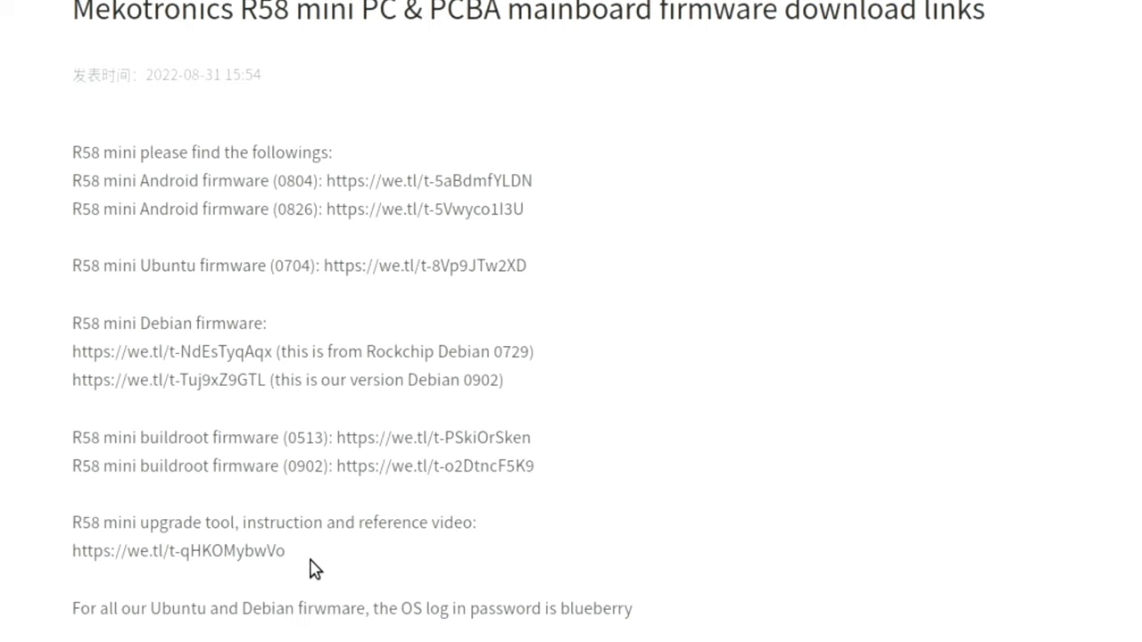
pyautogui.moveTo(410, 549)
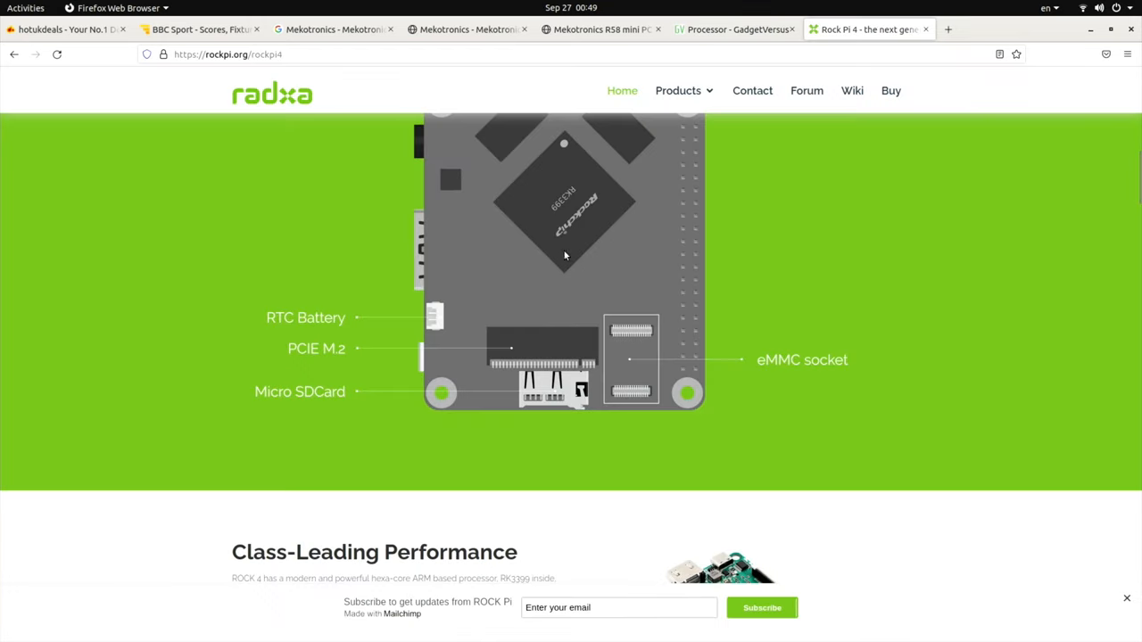
pyautogui.moveTo(806, 98)
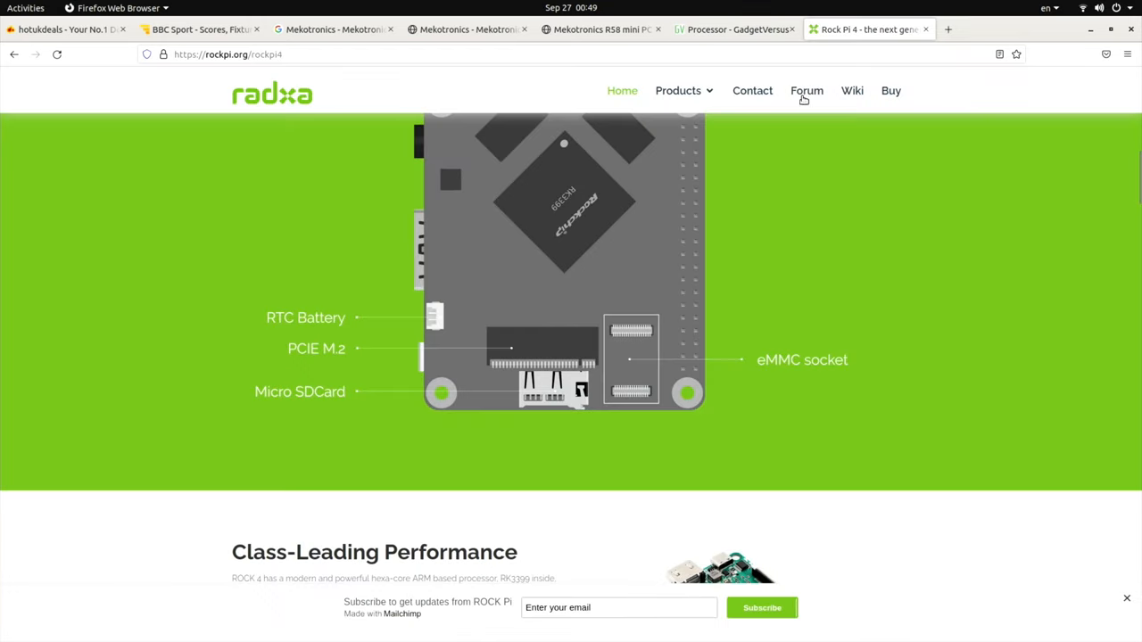
# Step: Run the GadgetVersus RK3399 vs RK3588 comparison and scroll to its benchmark bars
pyautogui.click(729, 29)
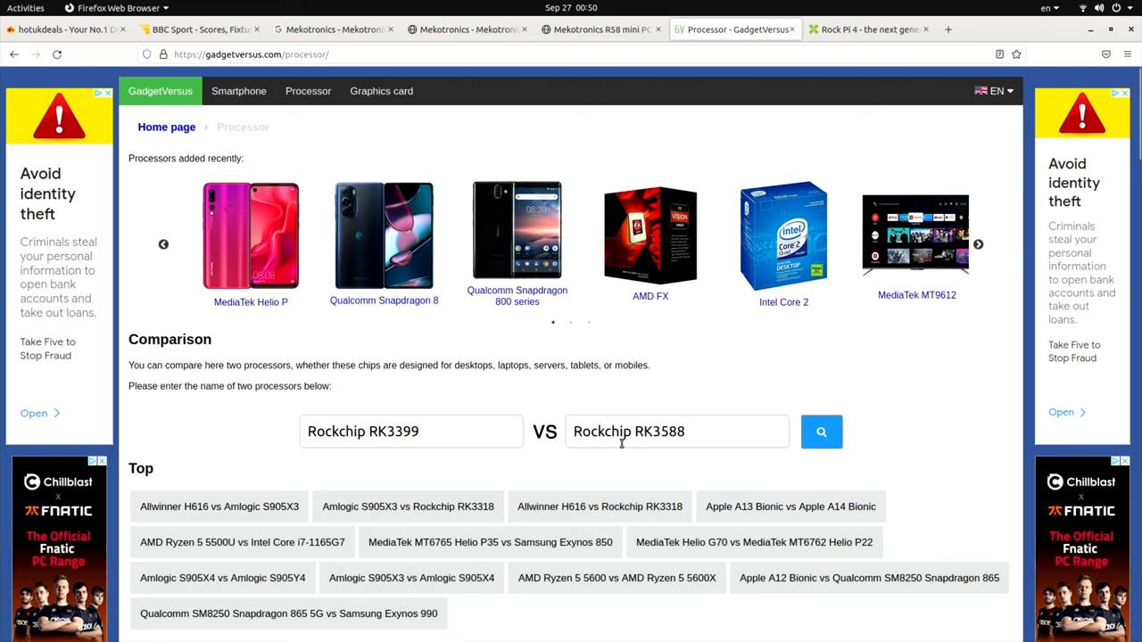
pyautogui.click(820, 431)
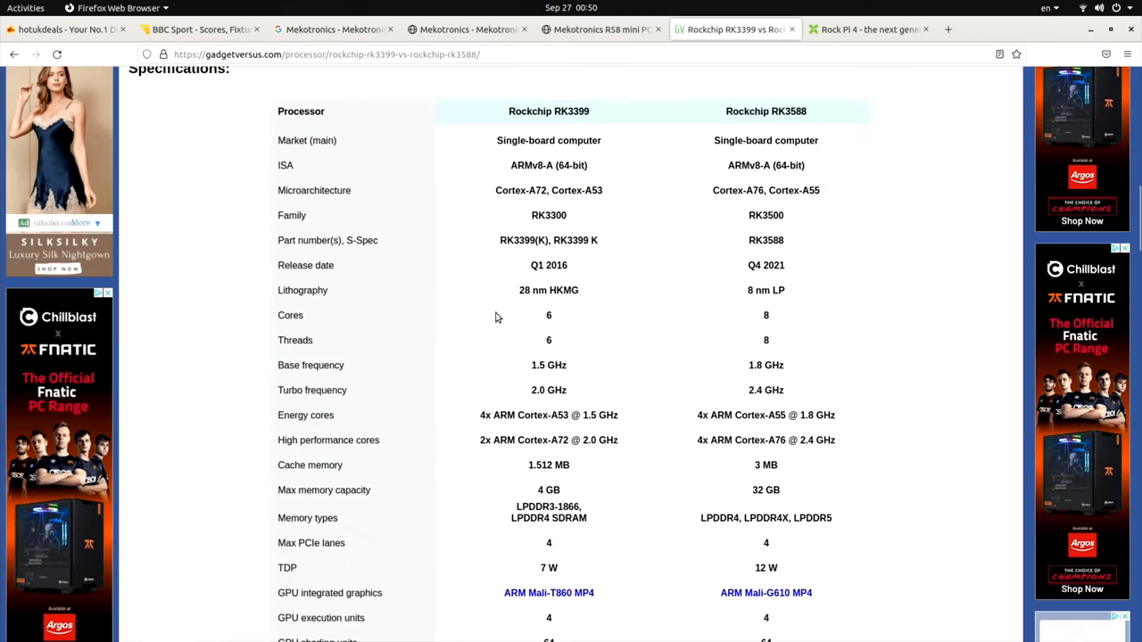
pyautogui.moveTo(485, 360)
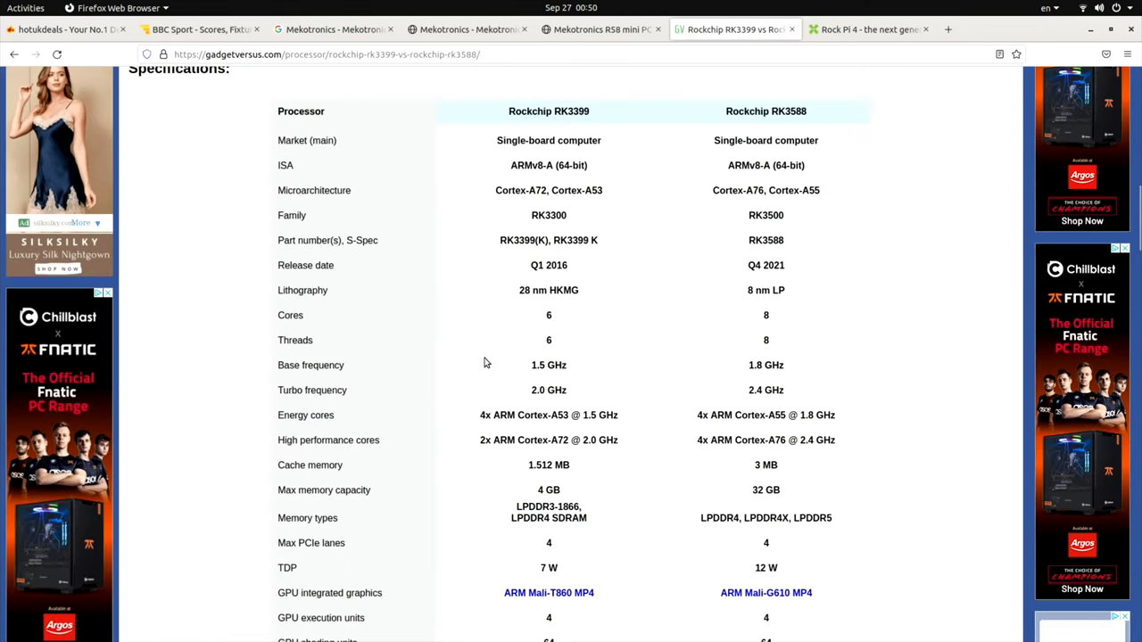
pyautogui.moveTo(596, 378)
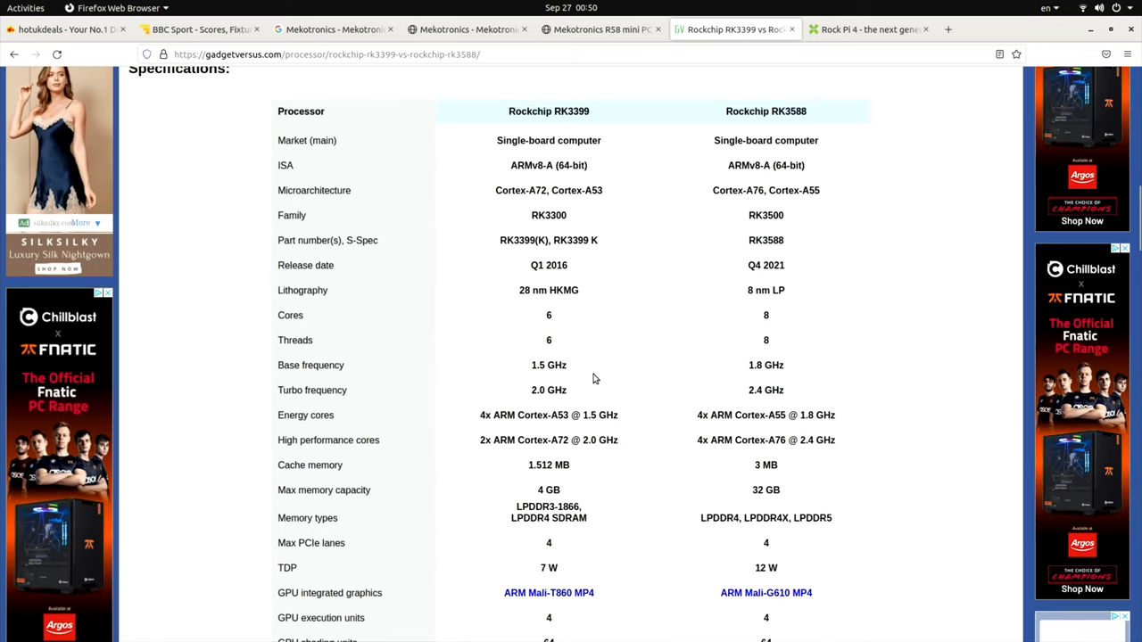
pyautogui.moveTo(789, 430)
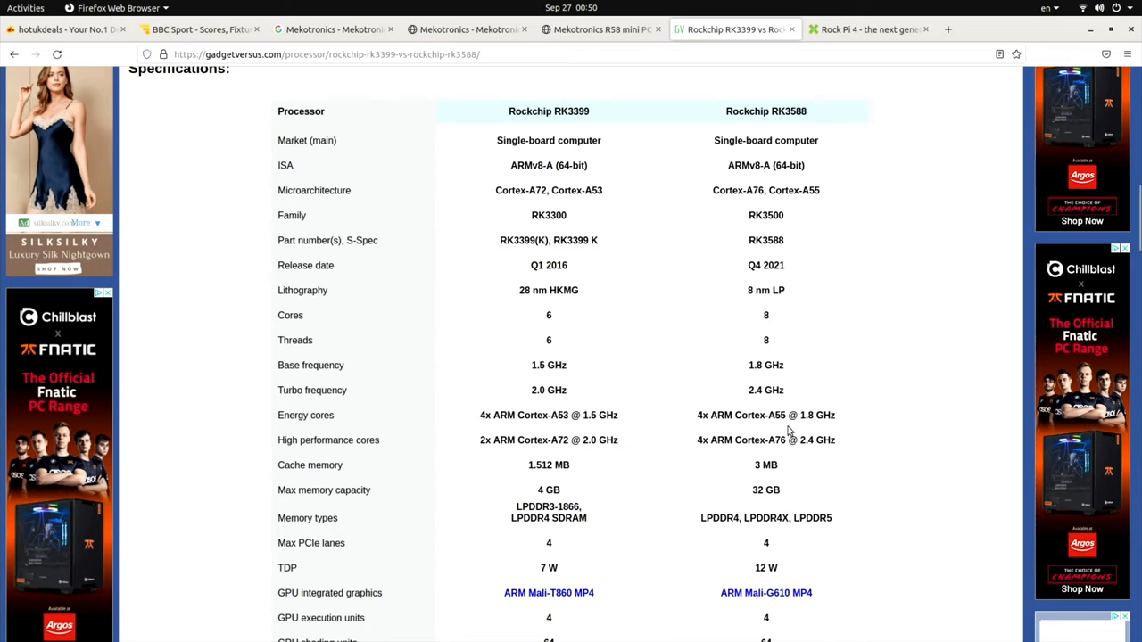
pyautogui.scroll(-3)
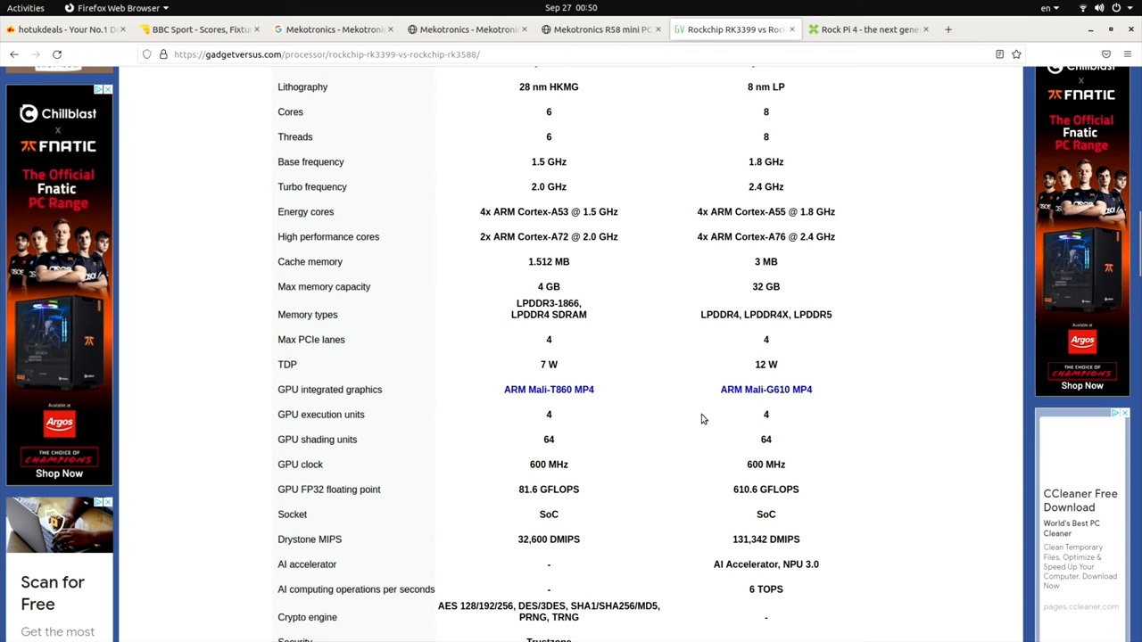
pyautogui.scroll(-3)
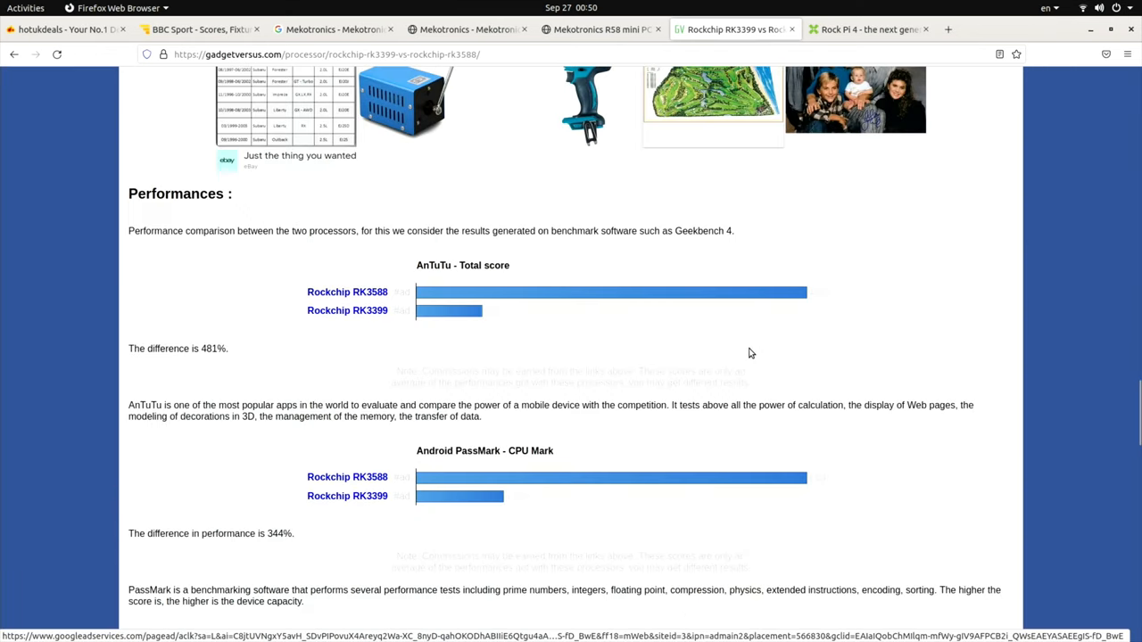
pyautogui.moveTo(464, 310)
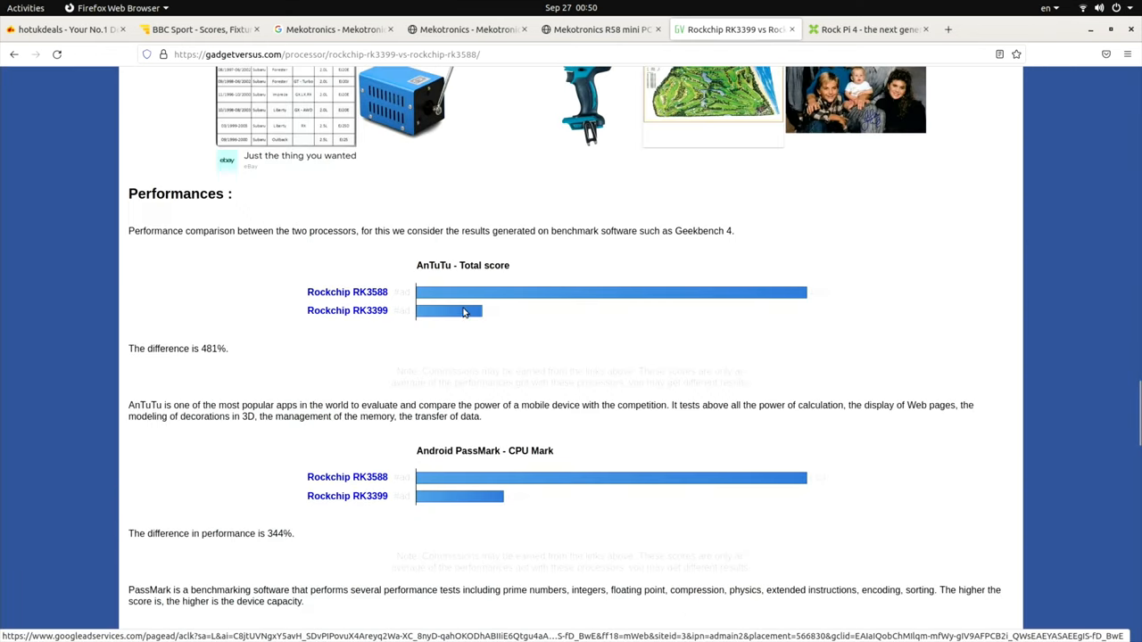
pyautogui.moveTo(446, 324)
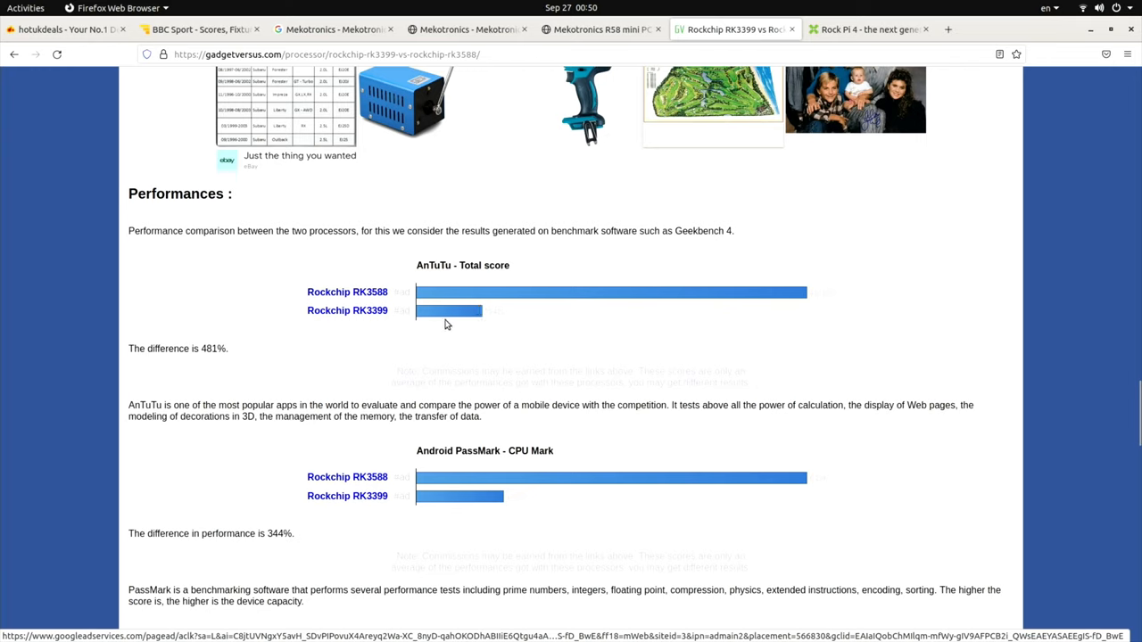
pyautogui.moveTo(496, 482)
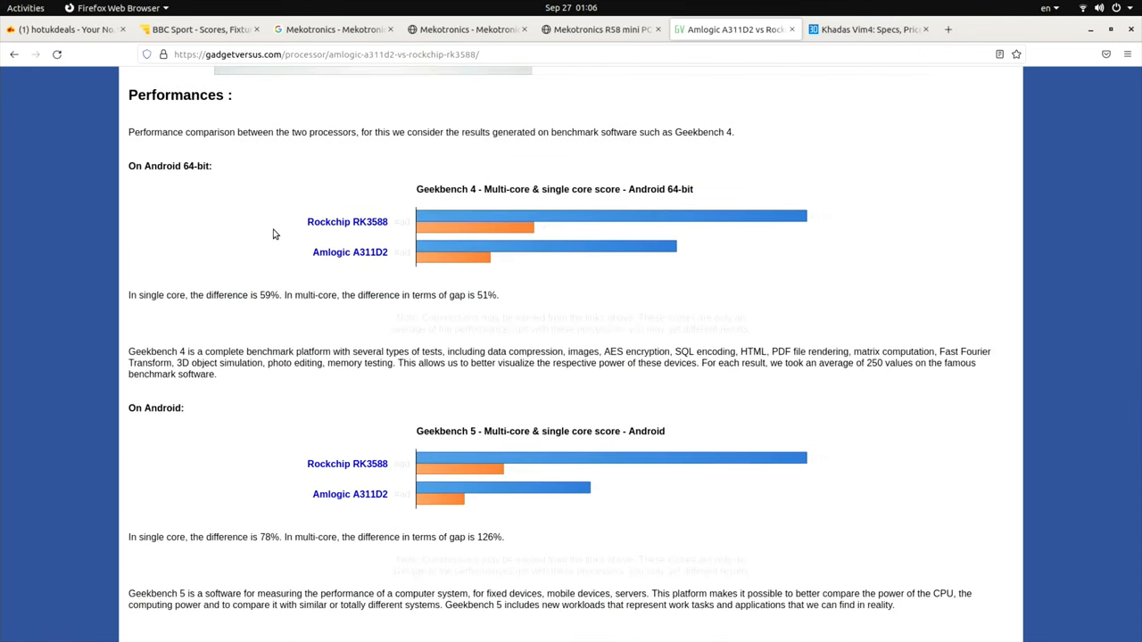
pyautogui.moveTo(319, 257)
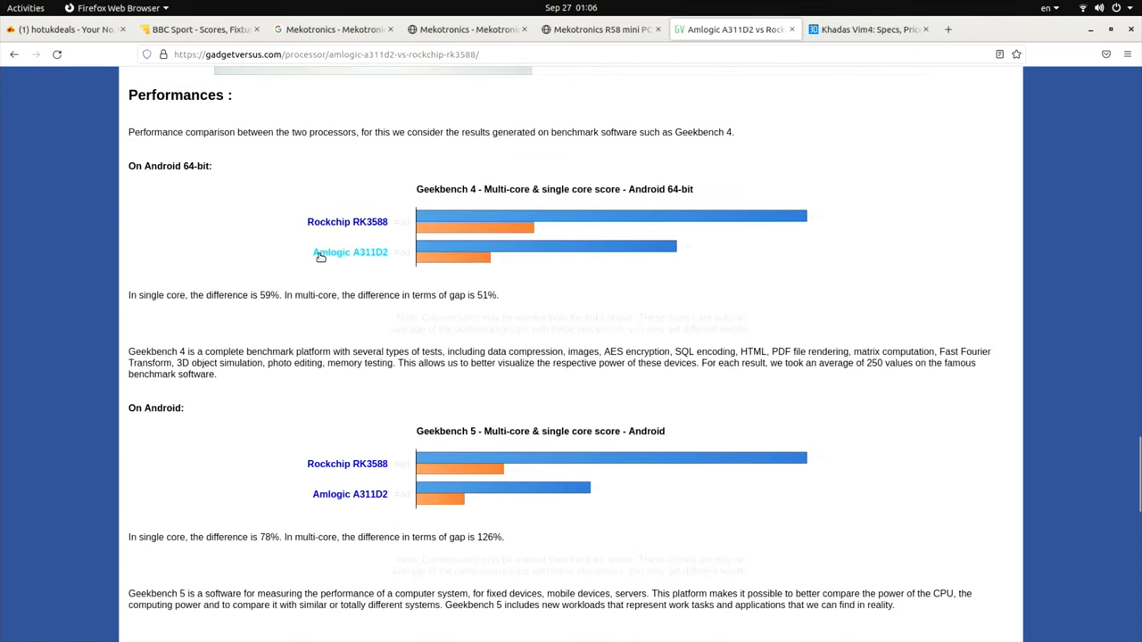
pyautogui.moveTo(371, 271)
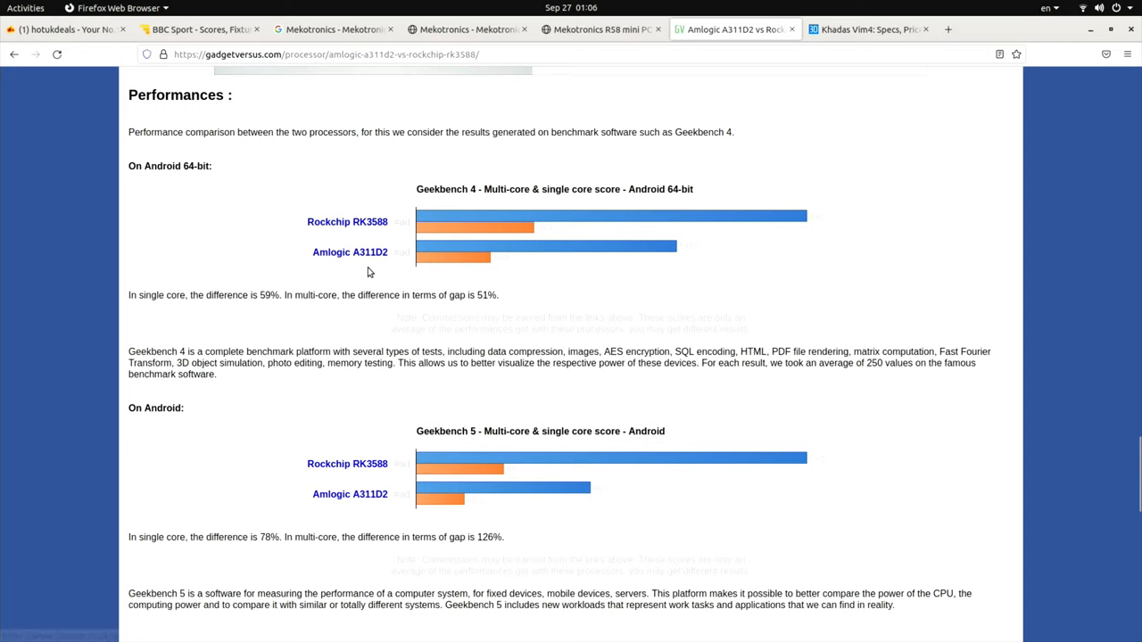
pyautogui.moveTo(418, 261)
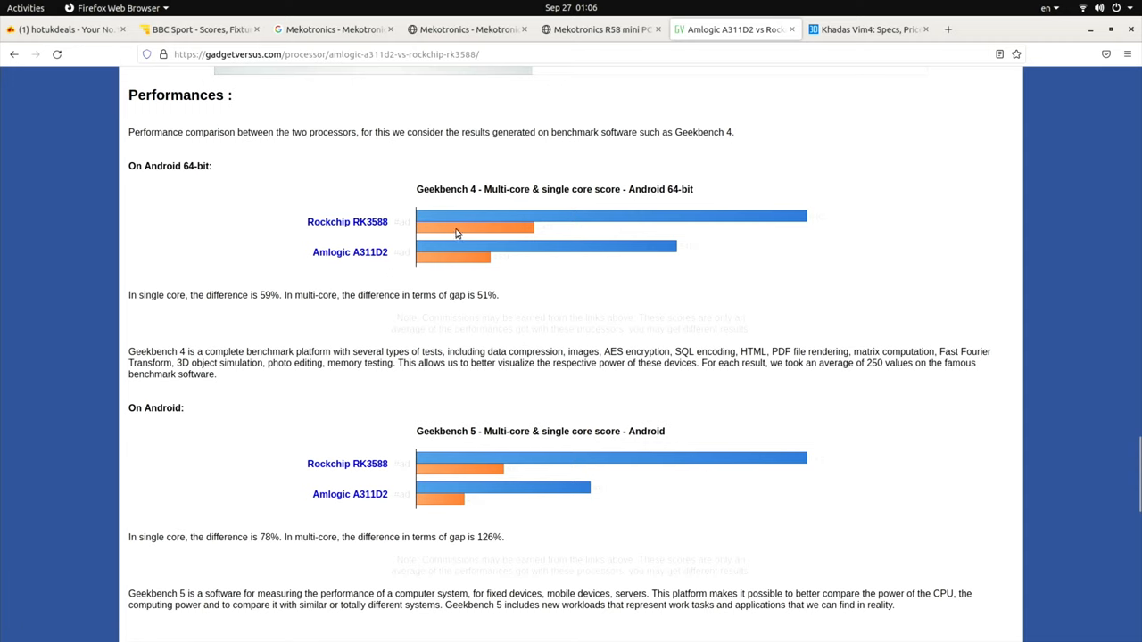
pyautogui.moveTo(546, 225)
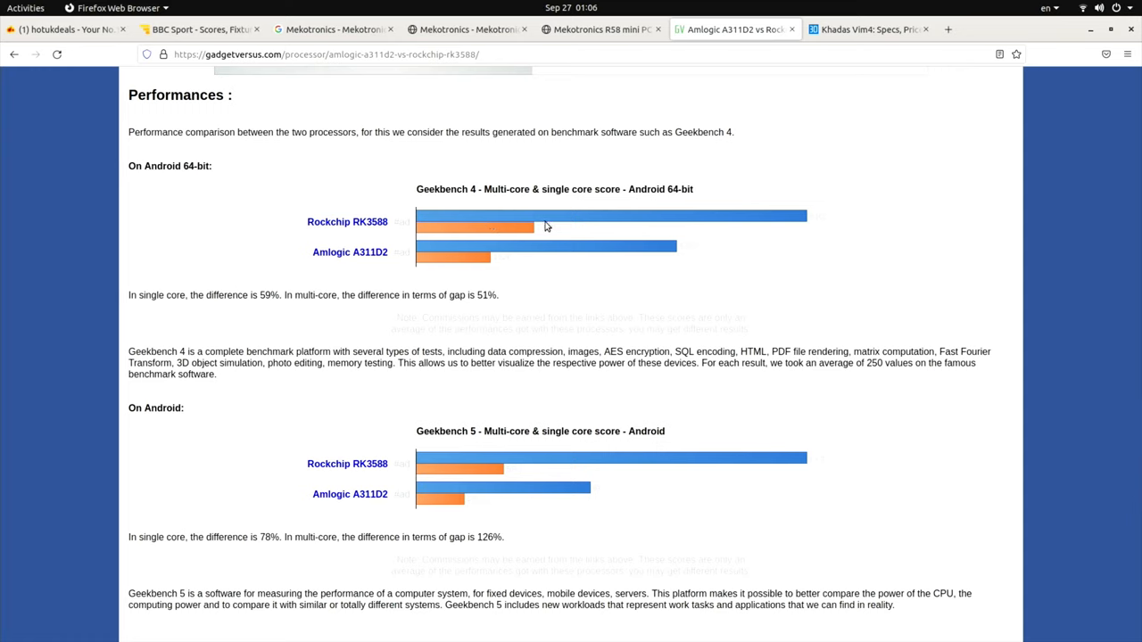
pyautogui.moveTo(442, 255)
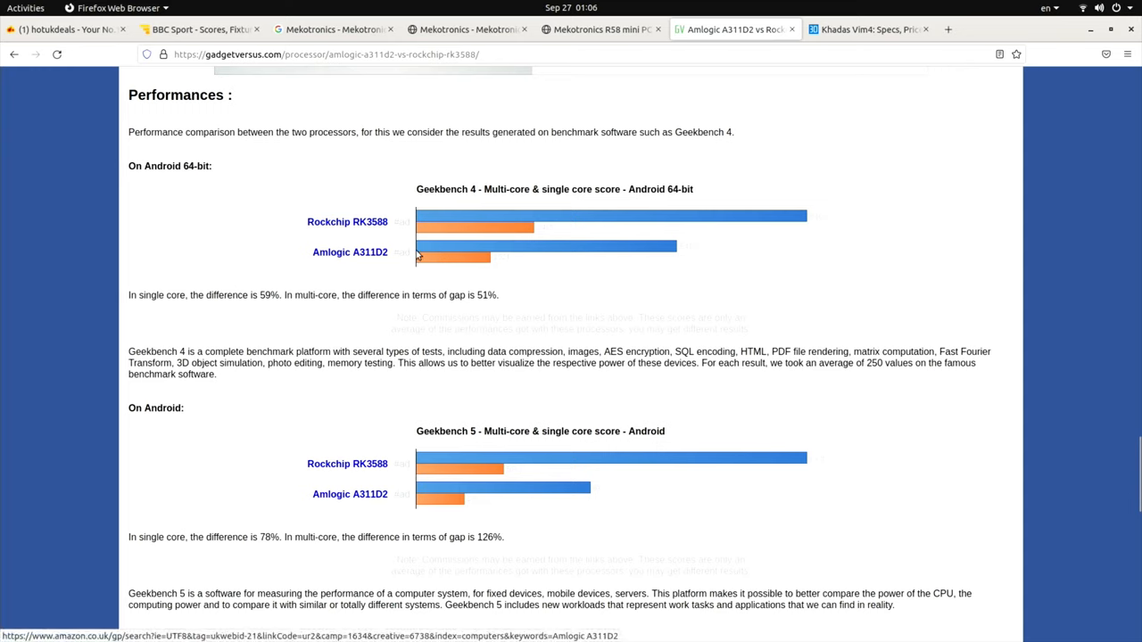
pyautogui.moveTo(364, 284)
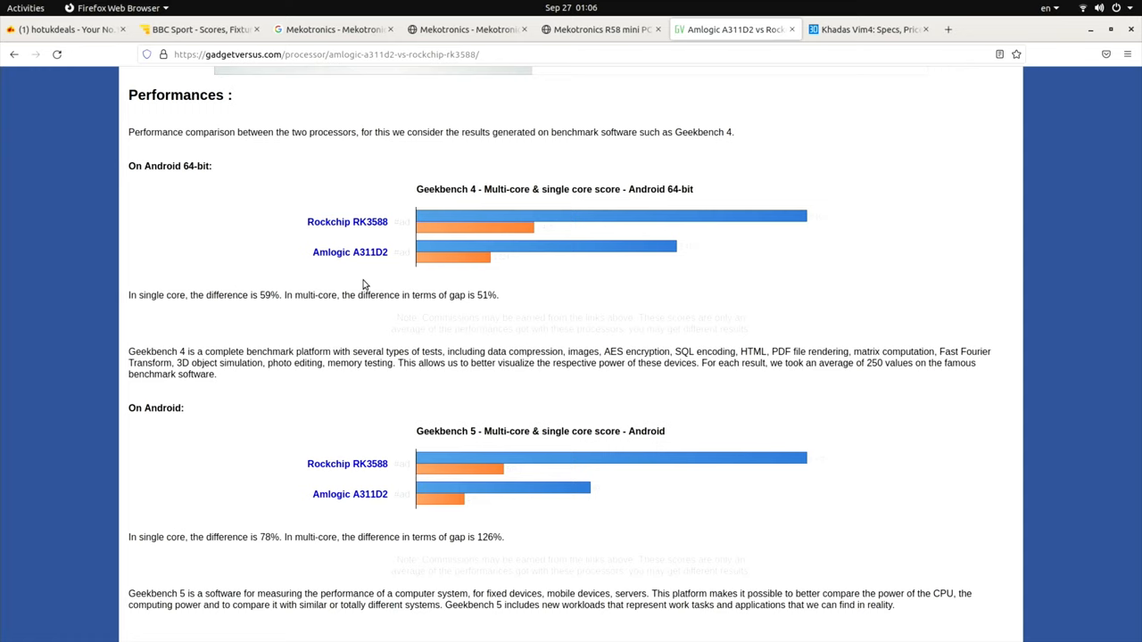
pyautogui.moveTo(368, 282)
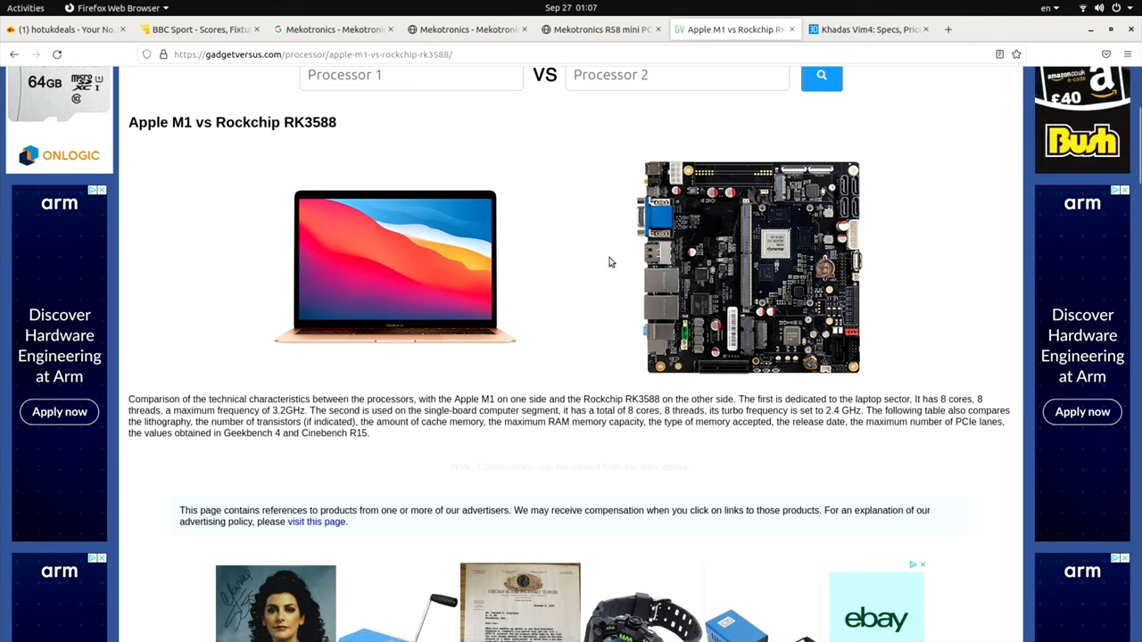
# Step: Scroll past the specifications table to the AnTuTu and Geekbench 5 performance bars
pyautogui.scroll(-3)
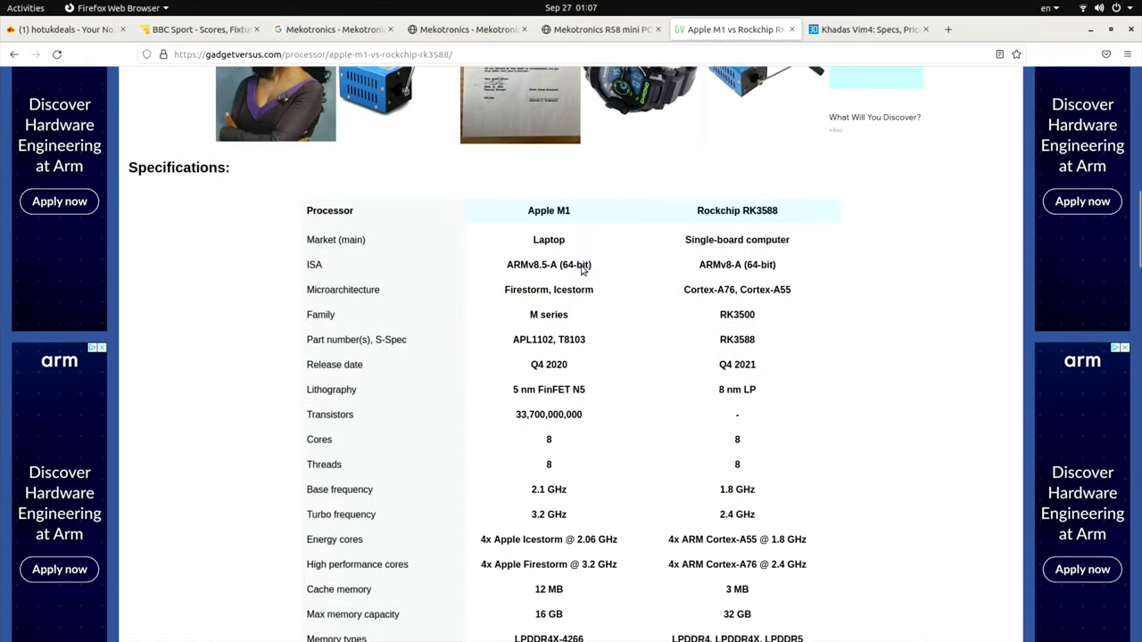
pyautogui.scroll(-3)
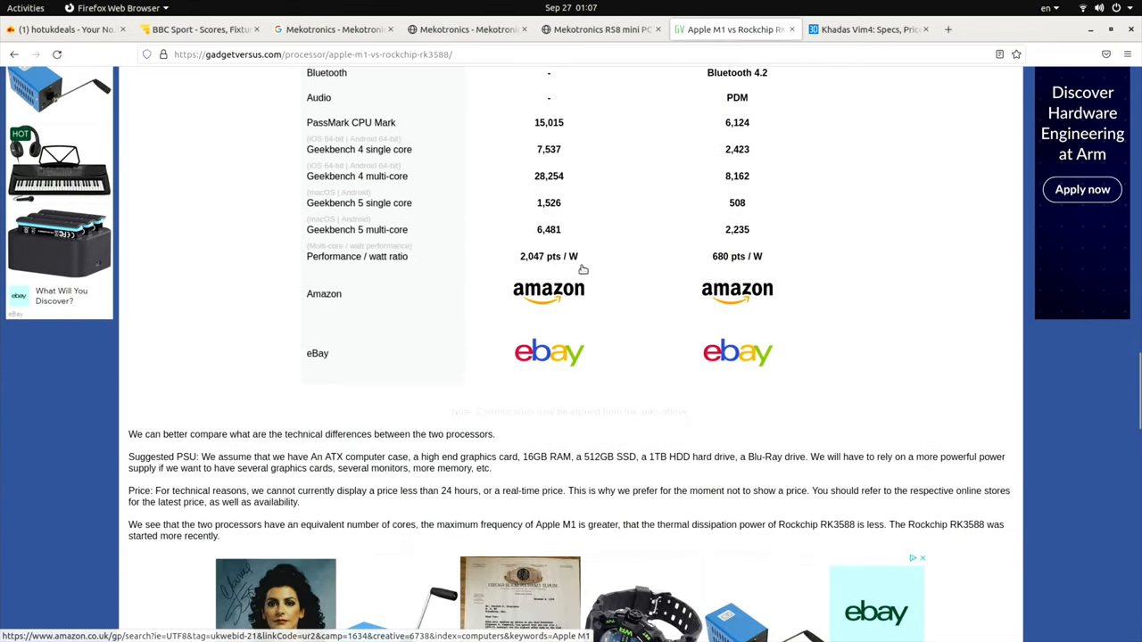
pyautogui.scroll(-3)
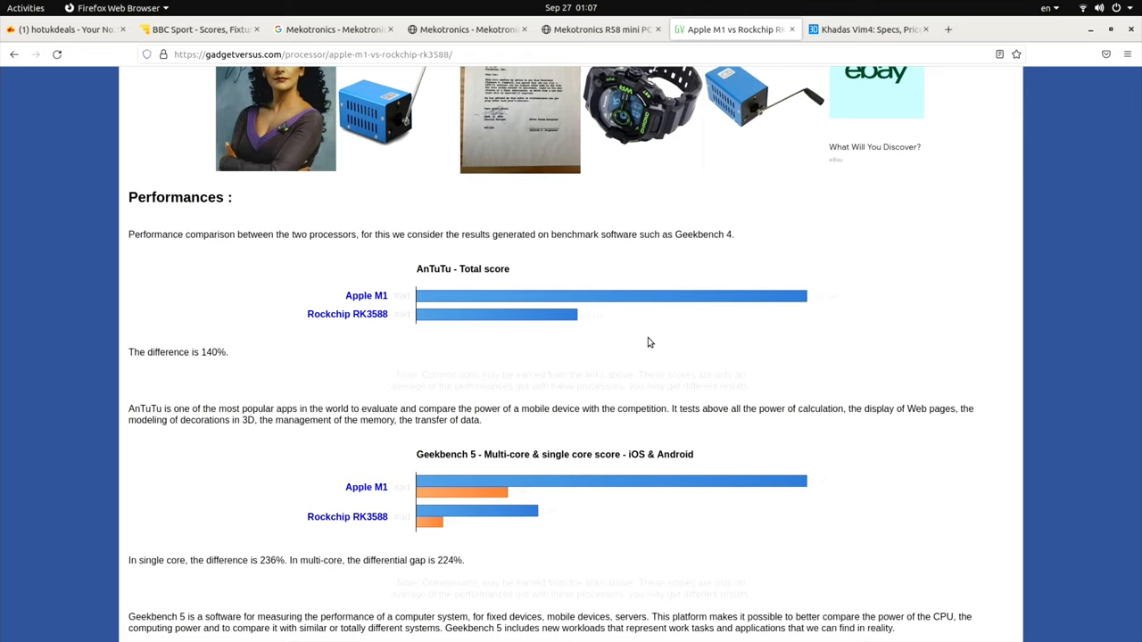